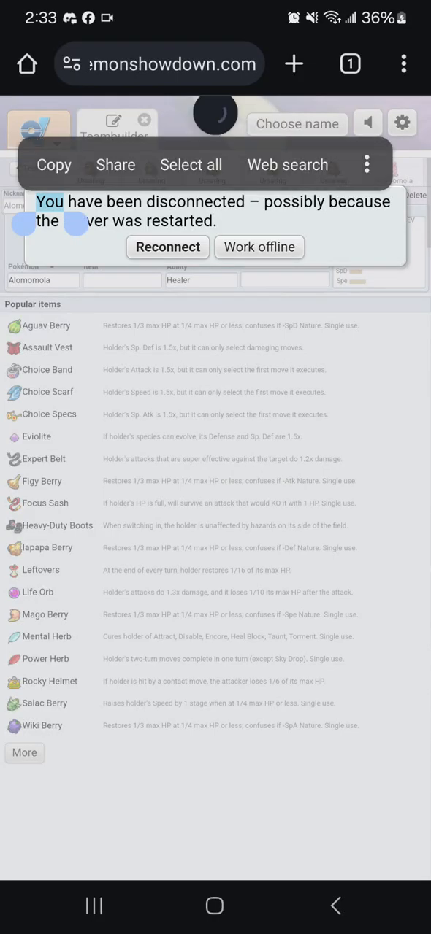
# Reconnect to the server, look over Untitled 42, and return to the full 42-team list
pyautogui.click(166, 247)
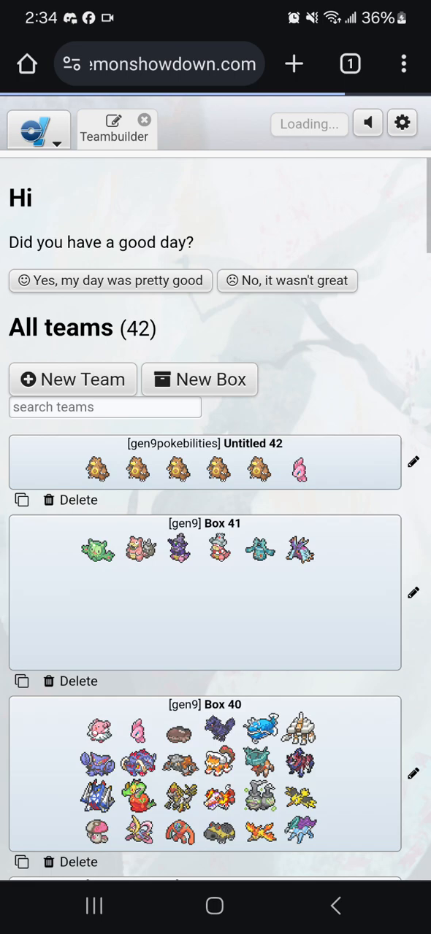
pyautogui.scroll(-3)
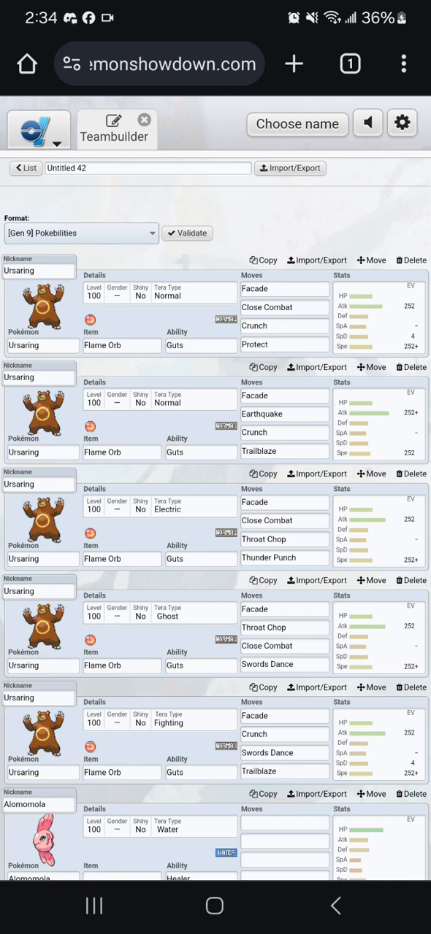
pyautogui.scroll(-3)
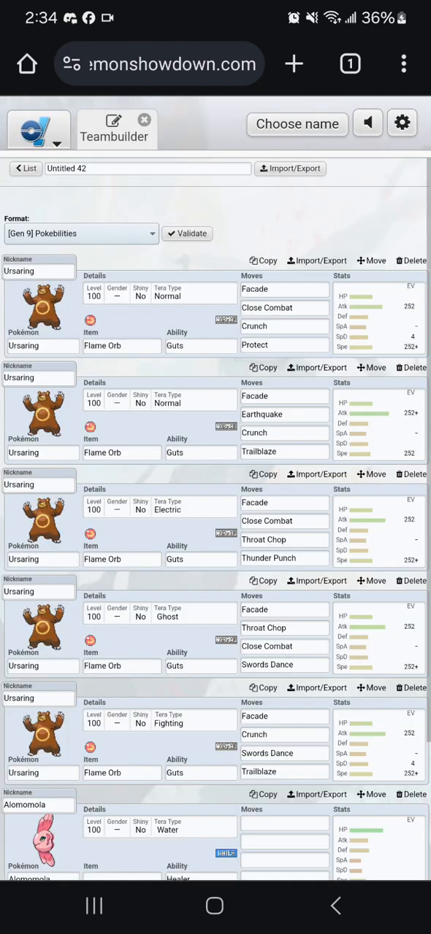
pyautogui.click(24, 170)
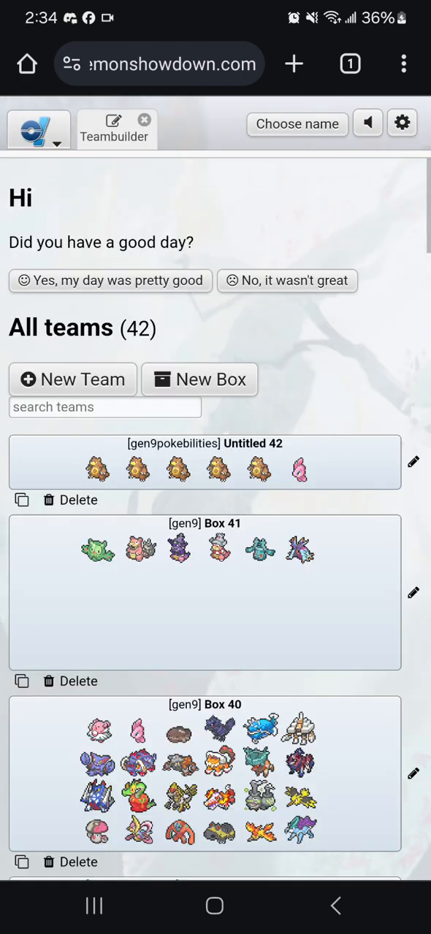
# Browse formats and the Pokémon list filtered by 'Guts', then return to the Untitled 42 overview
pyautogui.click(38, 128)
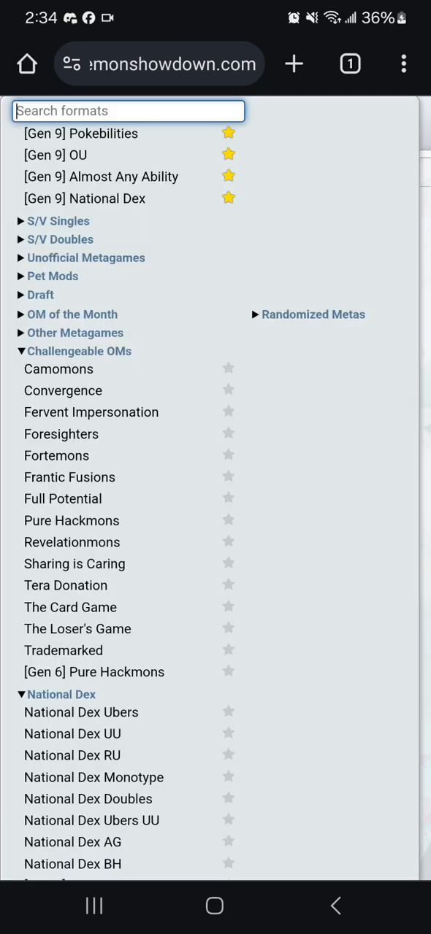
pyautogui.click(129, 111)
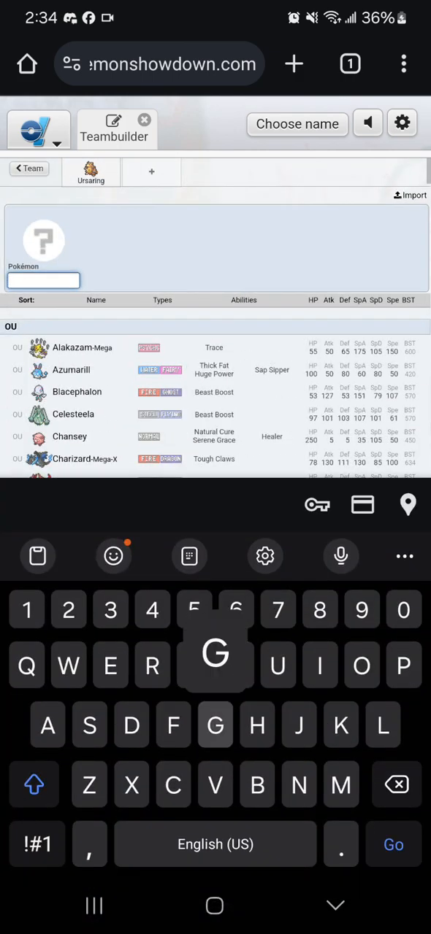
pyautogui.write('Guts')
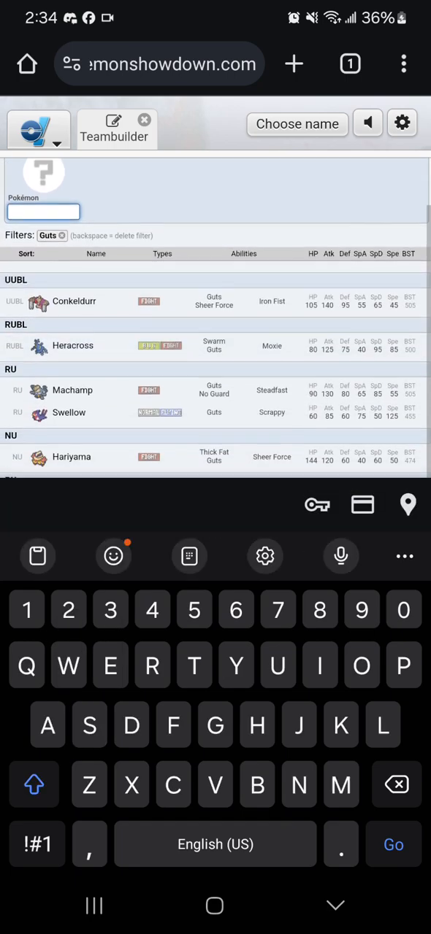
pyautogui.scroll(-3)
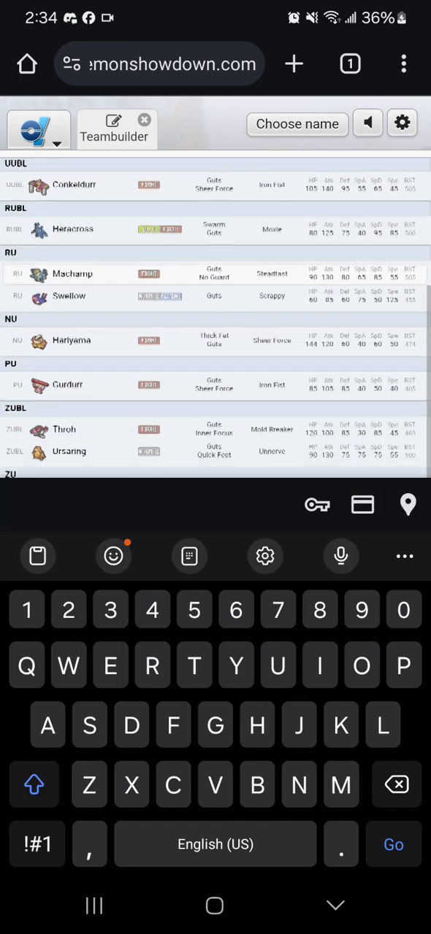
pyautogui.scroll(-3)
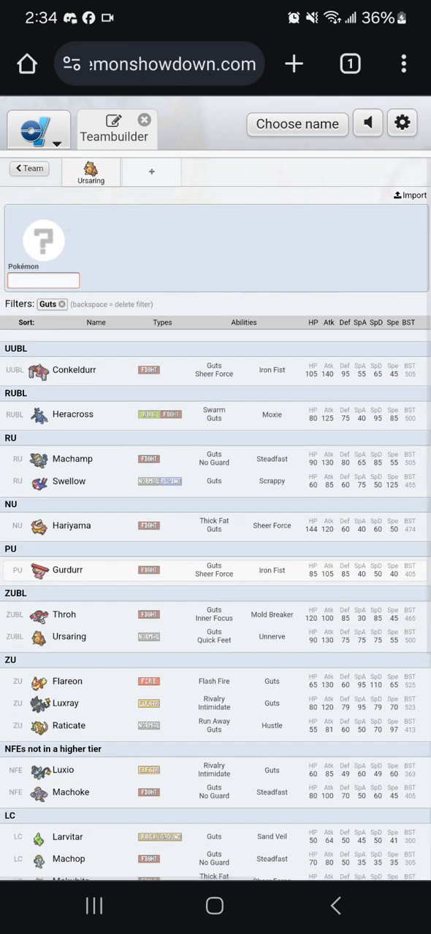
pyautogui.click(43, 280)
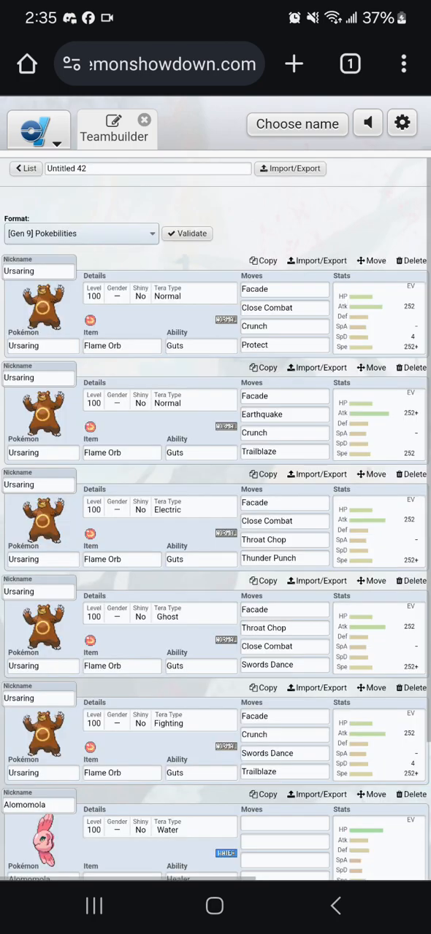
pyautogui.scroll(-3)
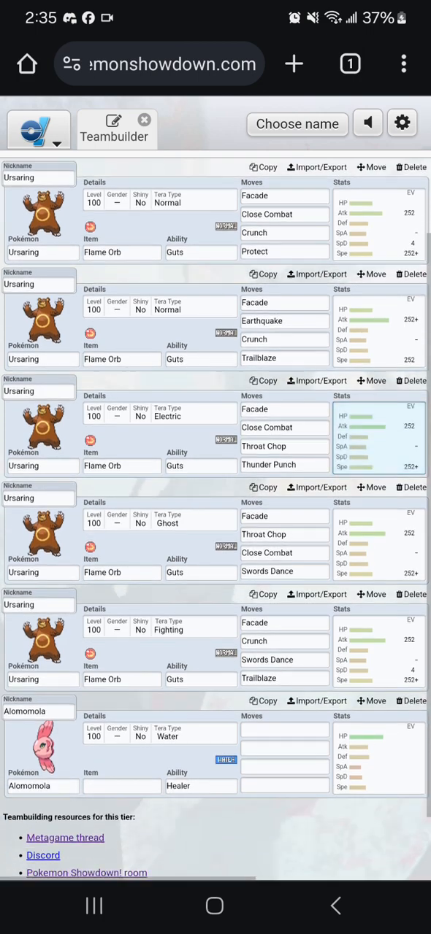
pyautogui.scroll(-3)
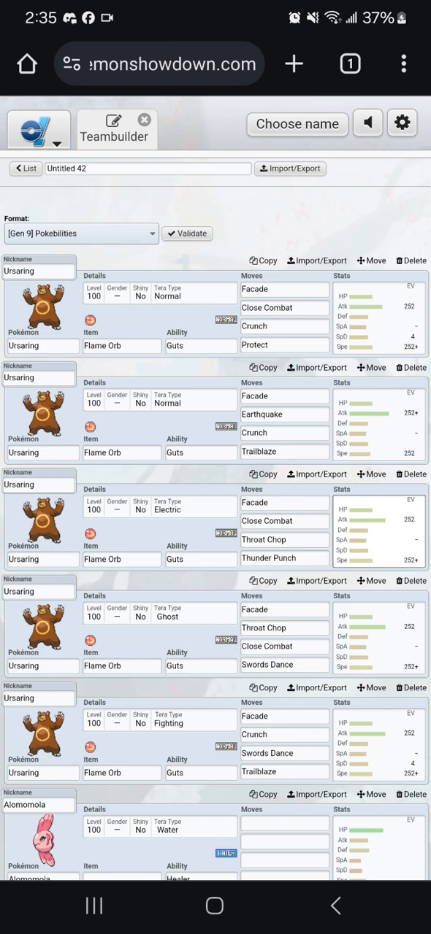
pyautogui.scroll(-3)
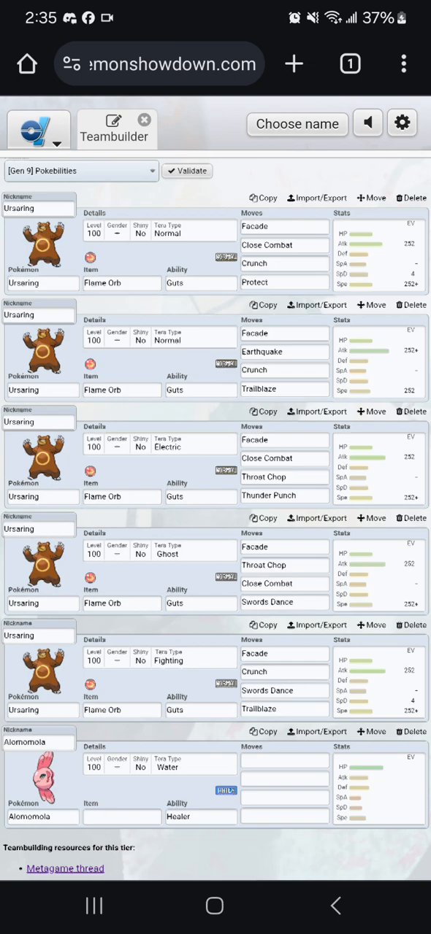
pyautogui.scroll(-3)
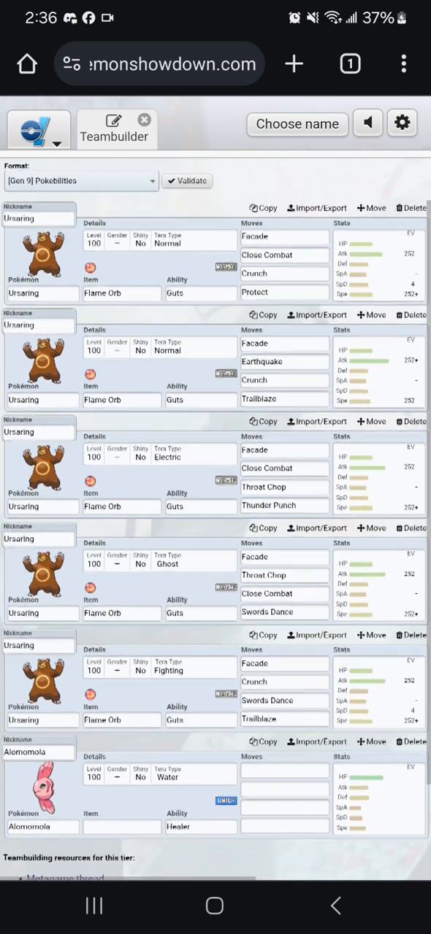
pyautogui.scroll(-3)
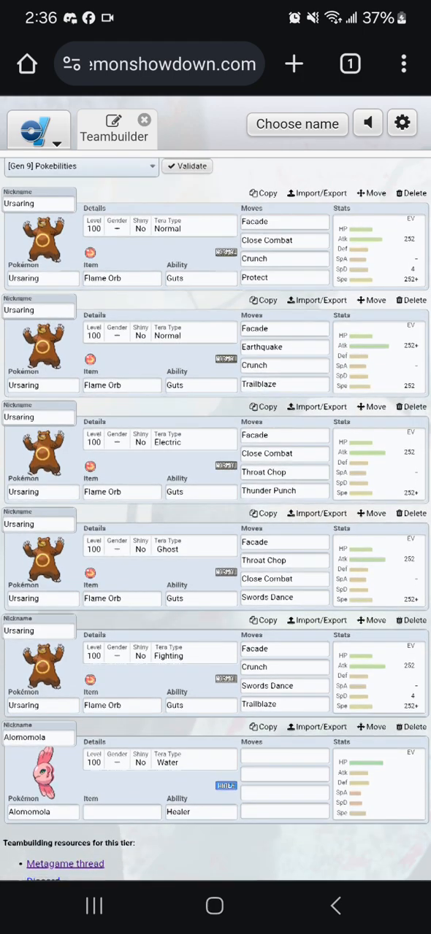
pyautogui.scroll(-3)
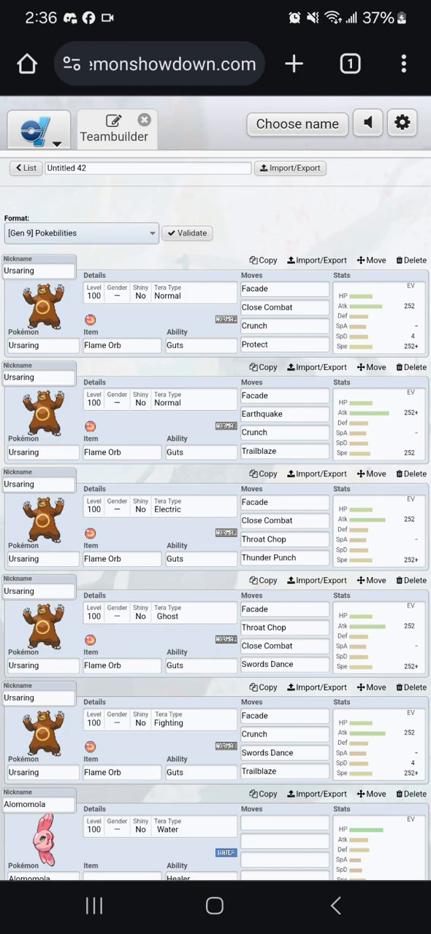
# Scroll through the team down to the first Ursaring's 252 Atk / 4 SpD / 252 Spe Jolly spread
pyautogui.scroll(-3)
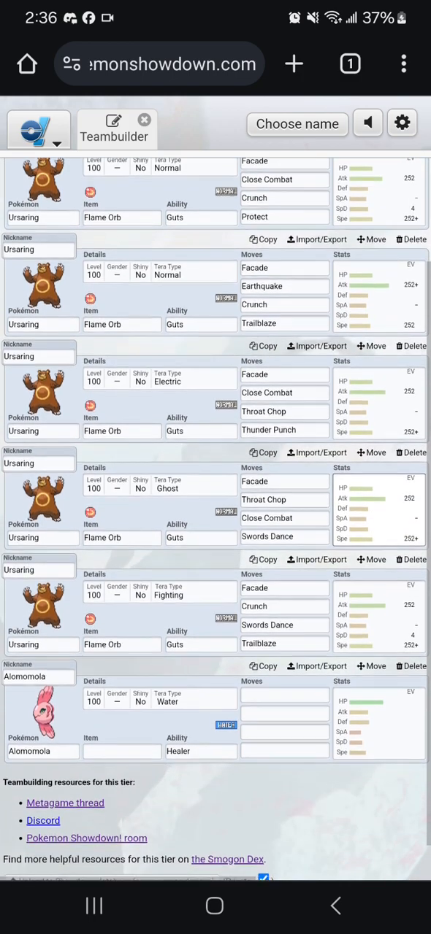
pyautogui.scroll(-3)
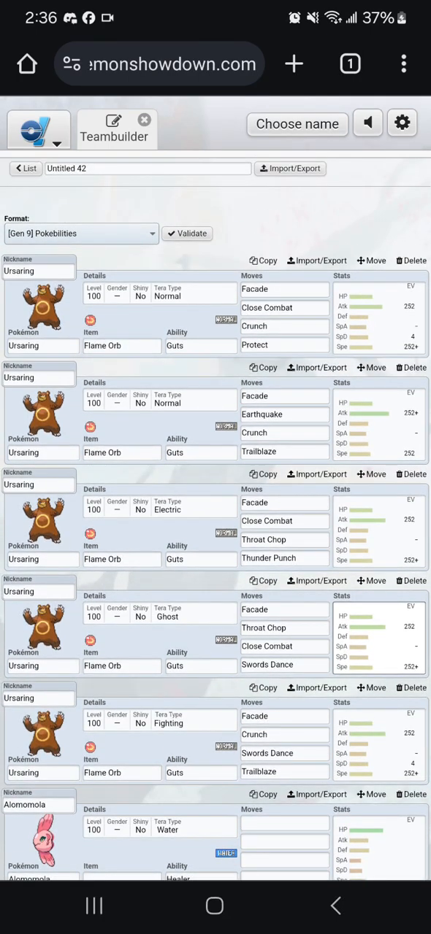
pyautogui.scroll(-3)
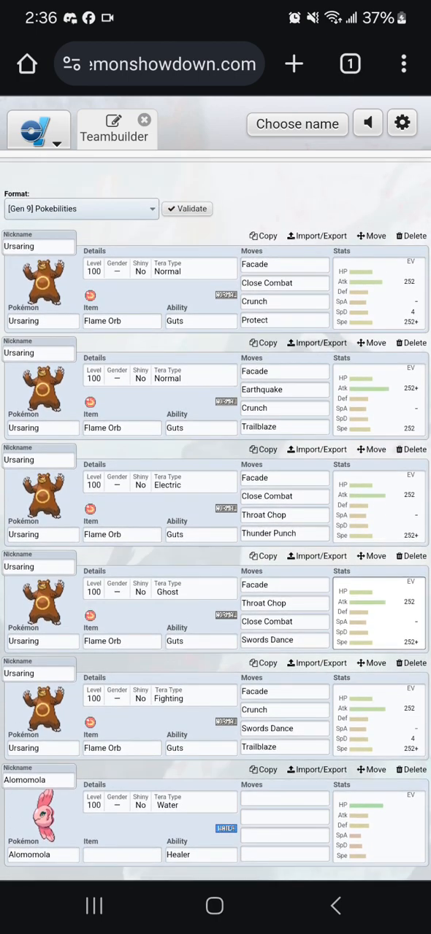
pyautogui.scroll(-3)
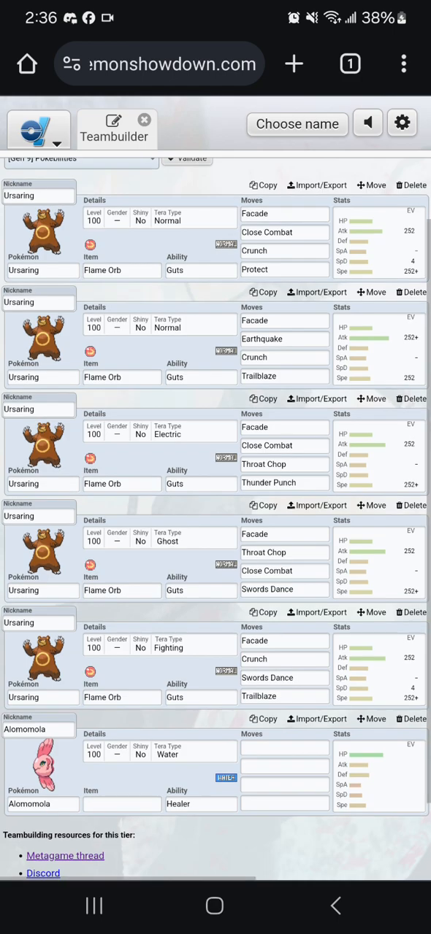
pyautogui.scroll(-3)
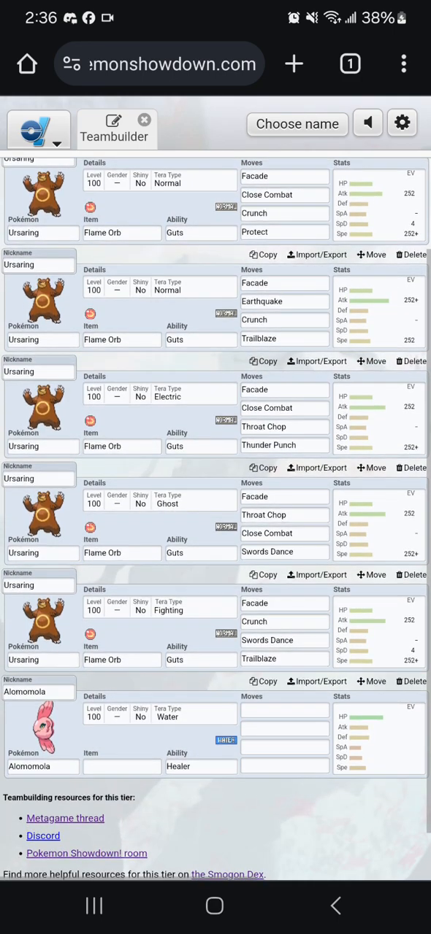
pyautogui.scroll(-3)
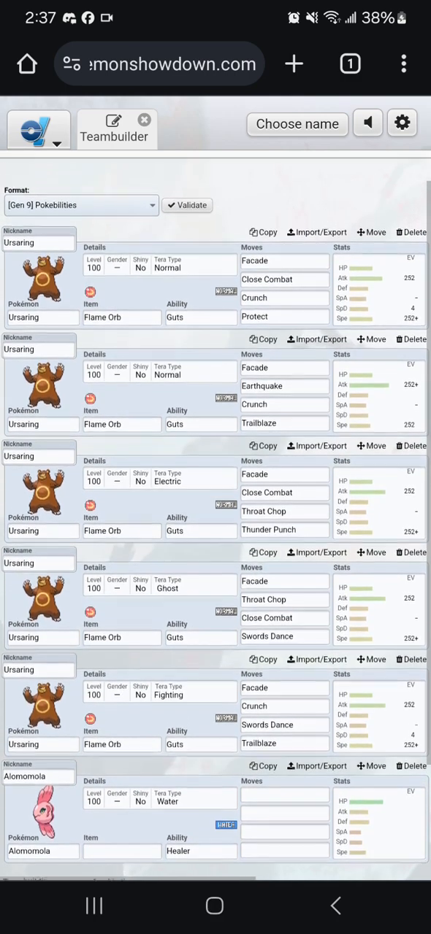
pyautogui.scroll(-3)
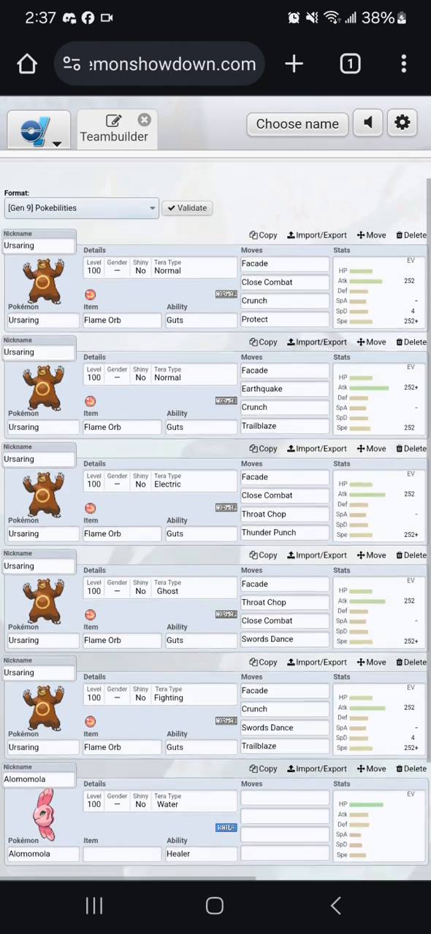
pyautogui.scroll(-3)
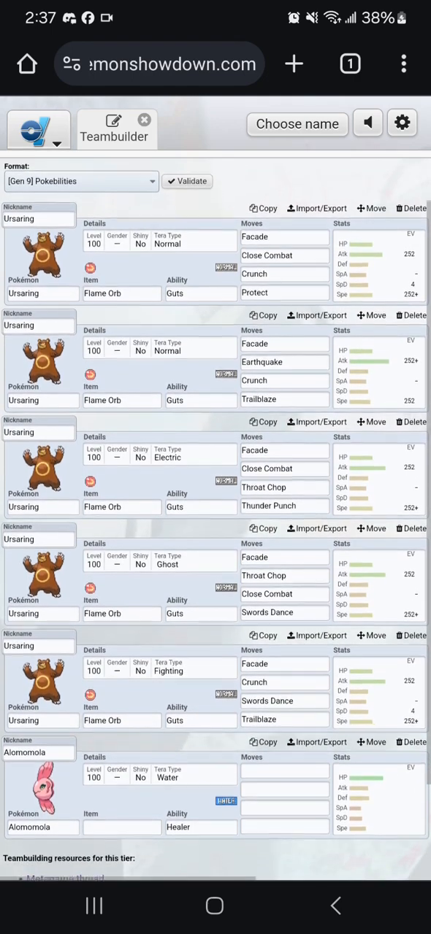
pyautogui.scroll(-3)
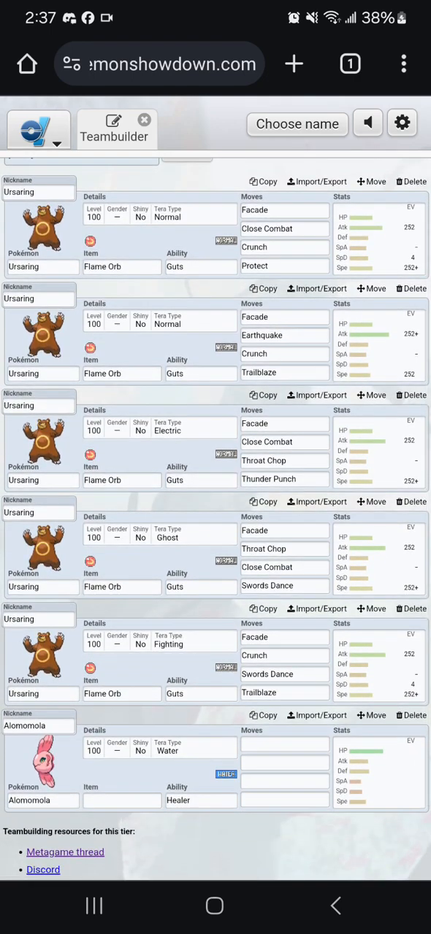
pyautogui.scroll(-3)
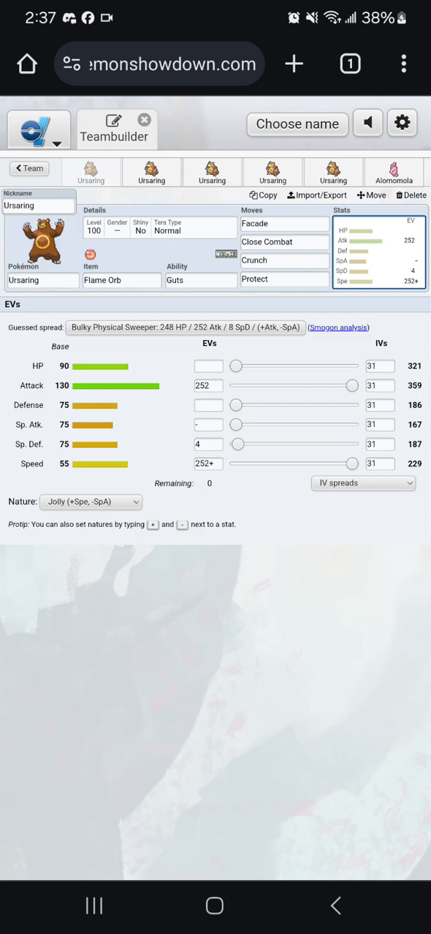
# View the first Ursaring's abilities, then the second Ursaring's 252 Atk / 252 Spe Adamant spread
pyautogui.click(200, 280)
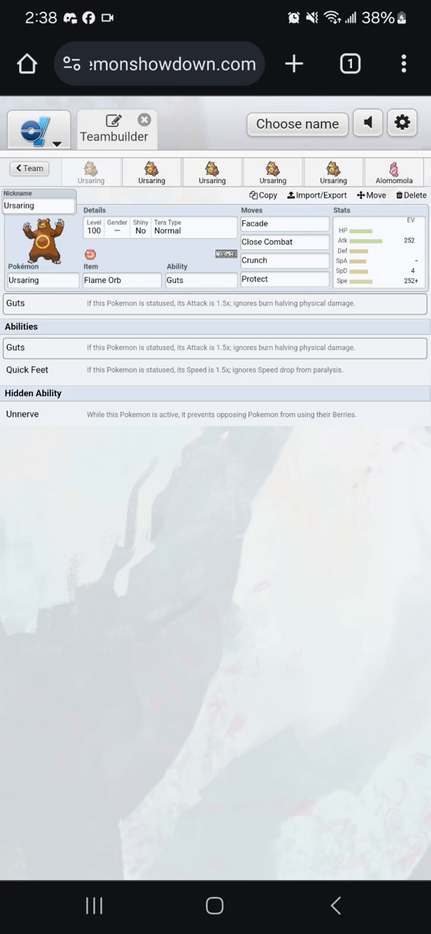
pyautogui.click(378, 251)
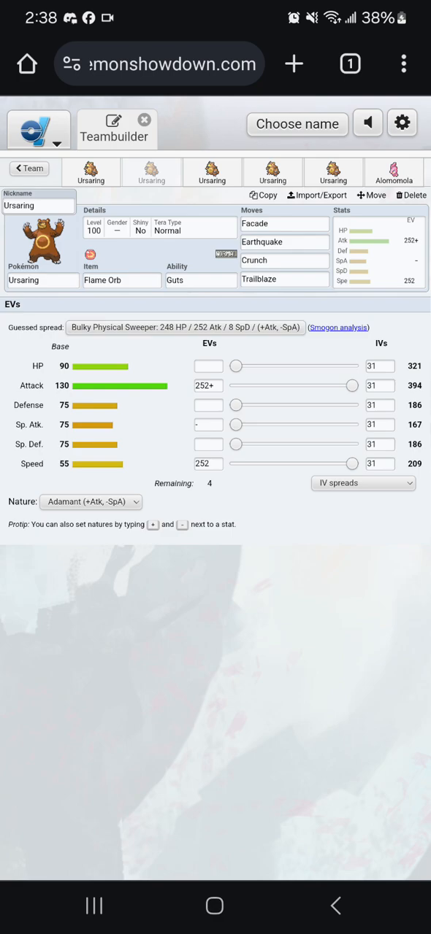
pyautogui.click(201, 280)
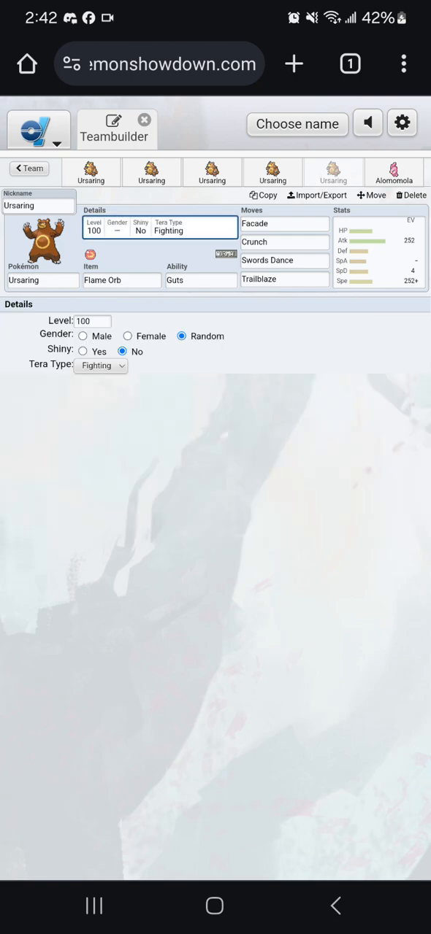
# Change the fifth Ursaring's Tera Type from Fighting to Ghost and start editing its Facade move
pyautogui.click(101, 365)
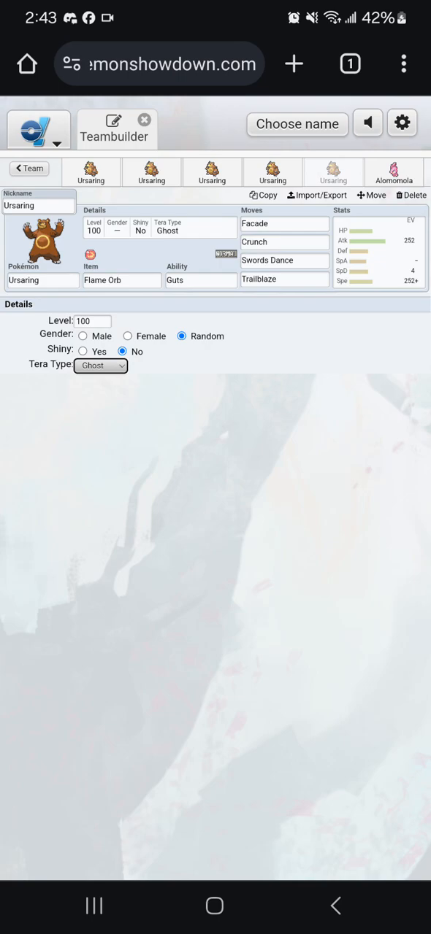
pyautogui.click(283, 223)
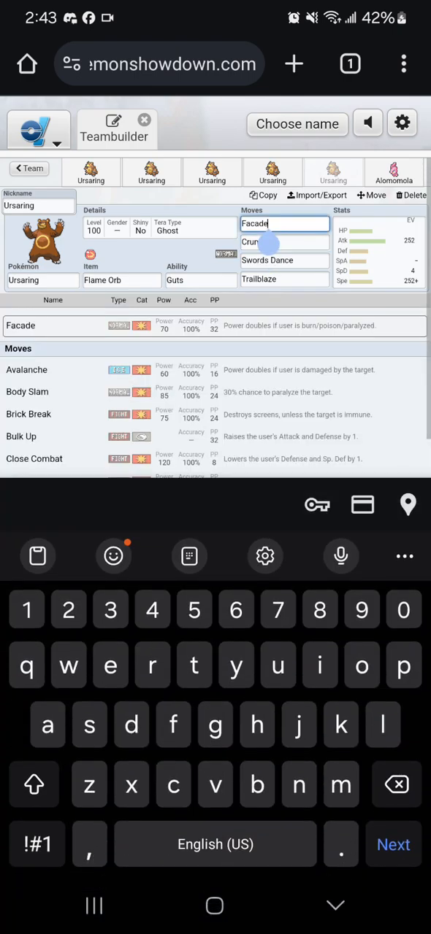
# Return to the full Untitled 42 view with all five Ursaring and Alomomola
pyautogui.click(283, 242)
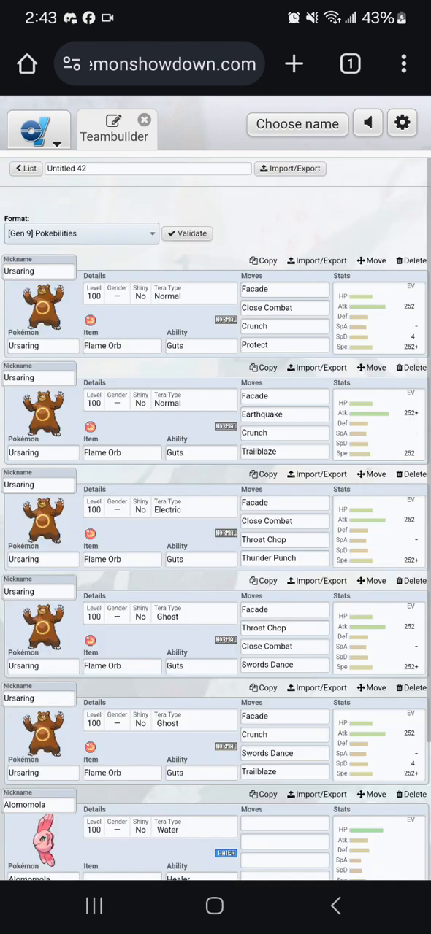
# Go to Box 40 and remove Blissey, Alomomola, Corviknight and Dondozo
pyautogui.scroll(-3)
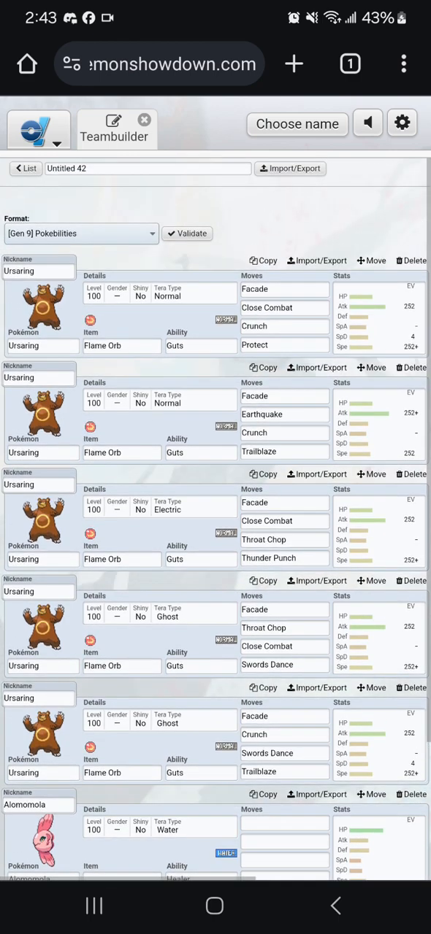
pyautogui.click(25, 169)
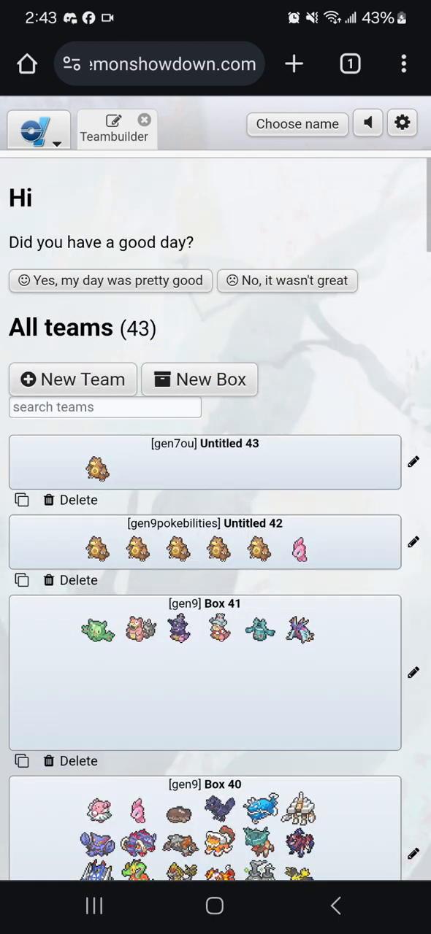
pyautogui.scroll(-3)
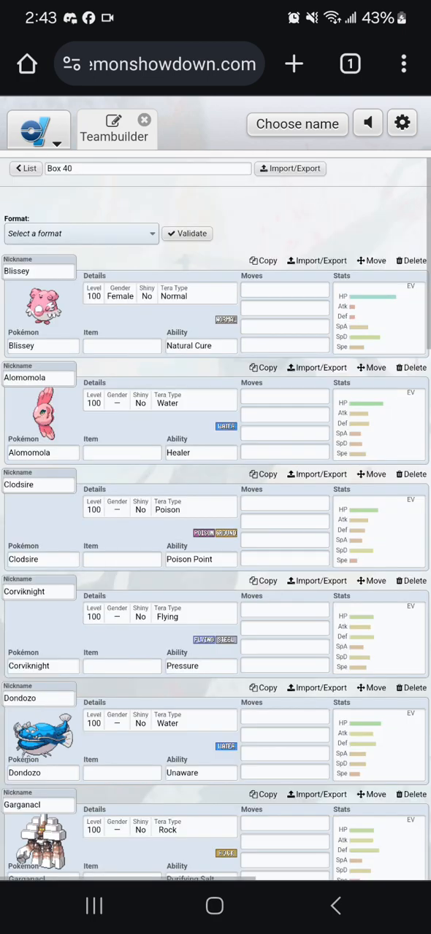
pyautogui.scroll(-3)
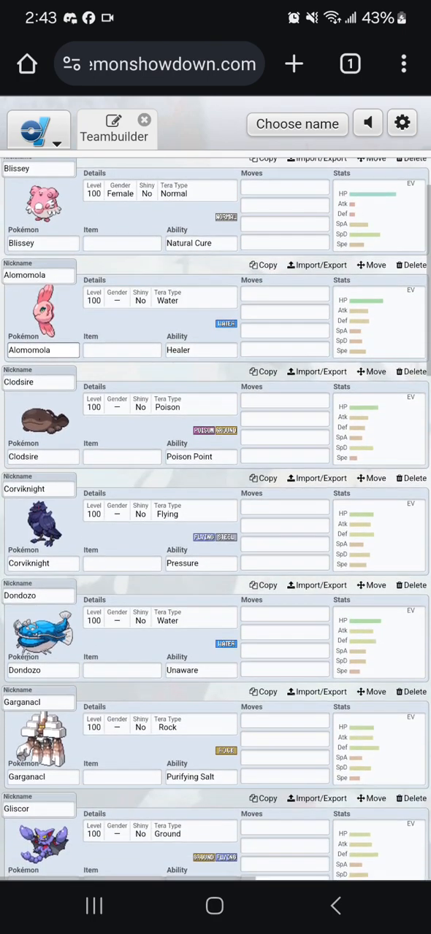
pyautogui.scroll(-3)
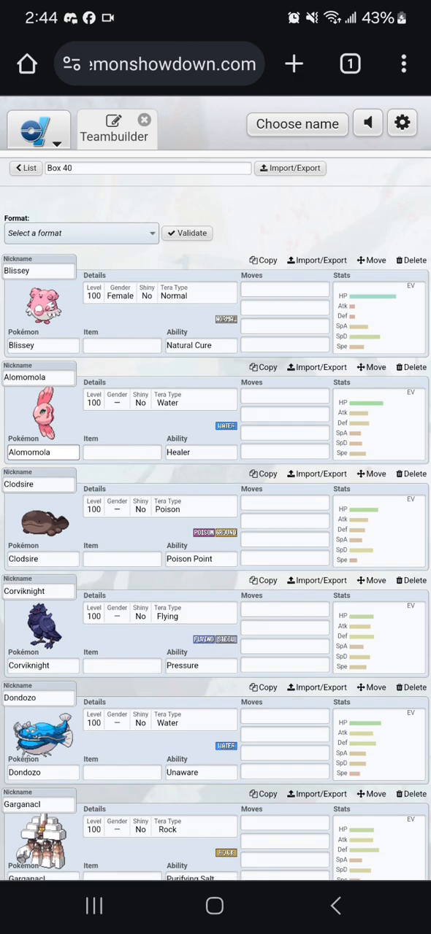
pyautogui.click(412, 260)
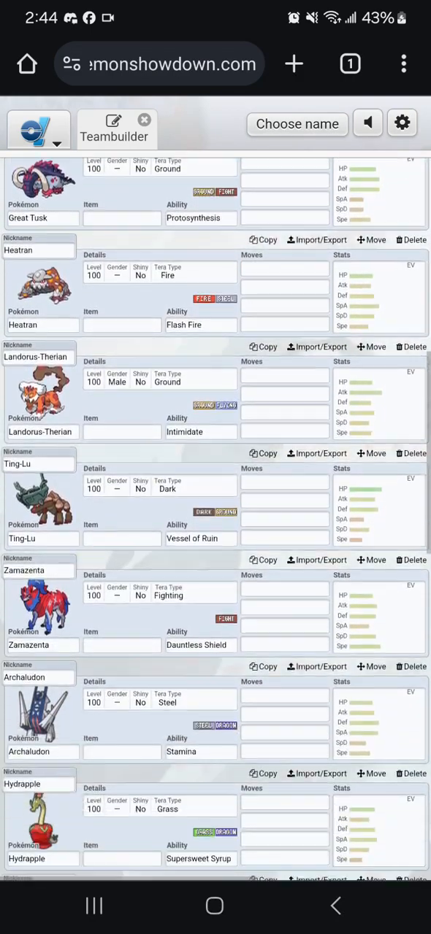
pyautogui.scroll(-3)
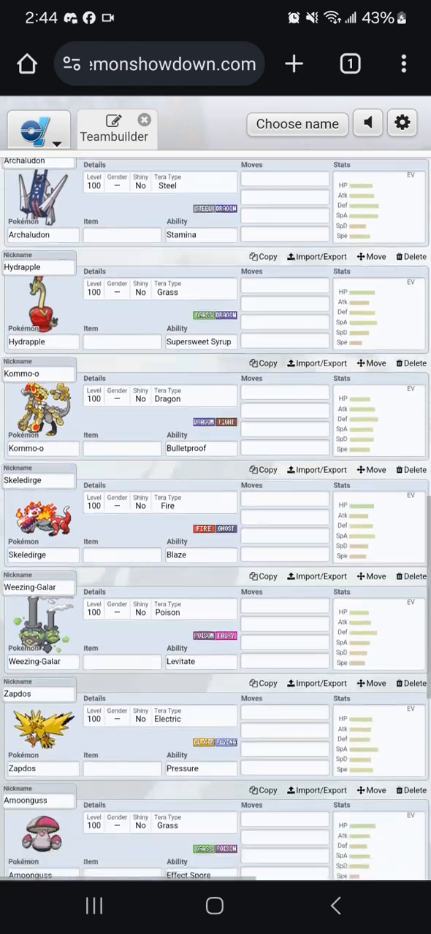
pyautogui.scroll(-3)
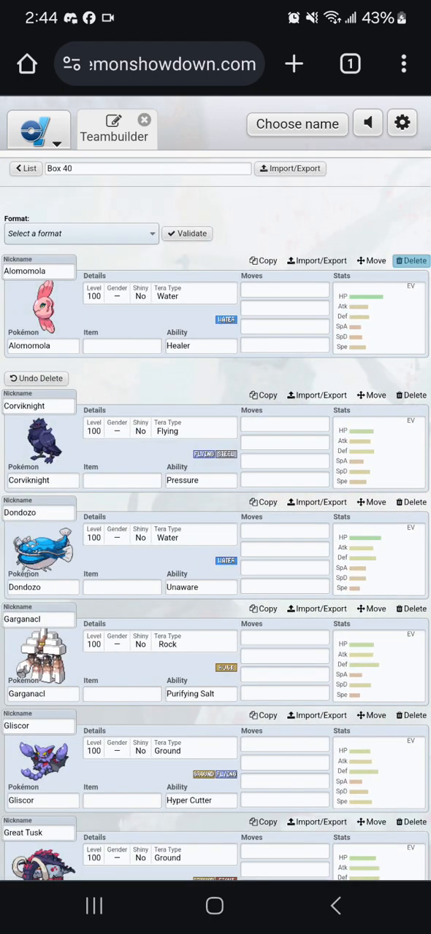
pyautogui.click(409, 260)
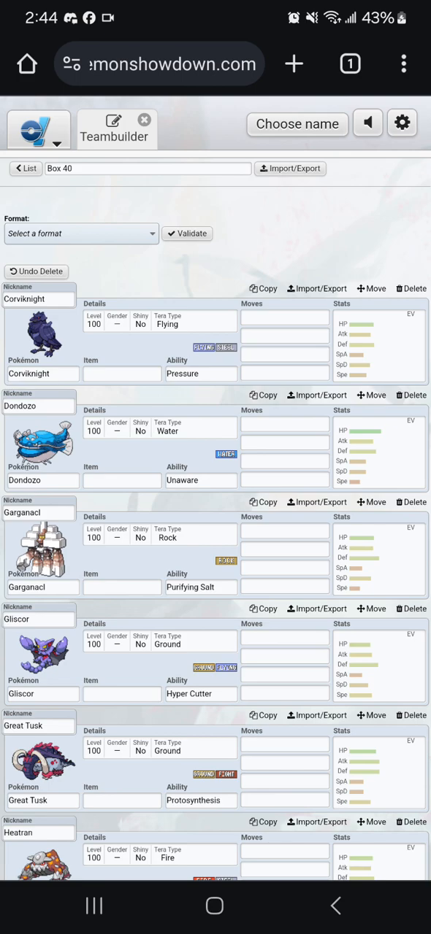
pyautogui.click(409, 289)
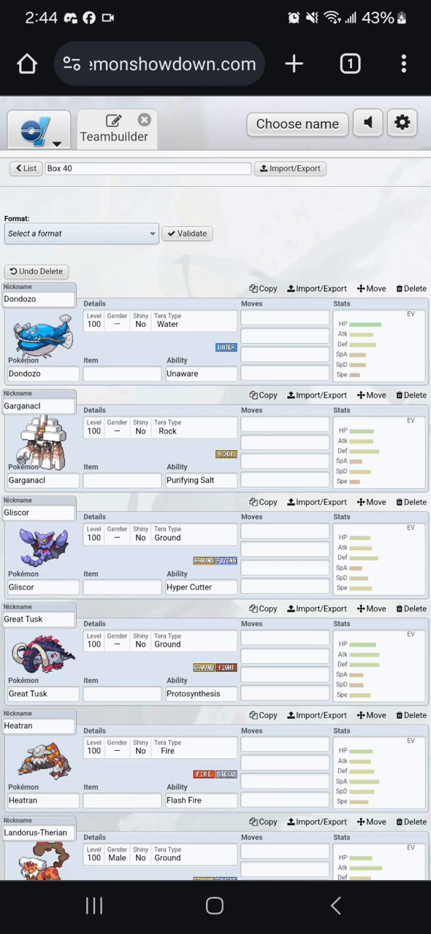
pyautogui.click(409, 289)
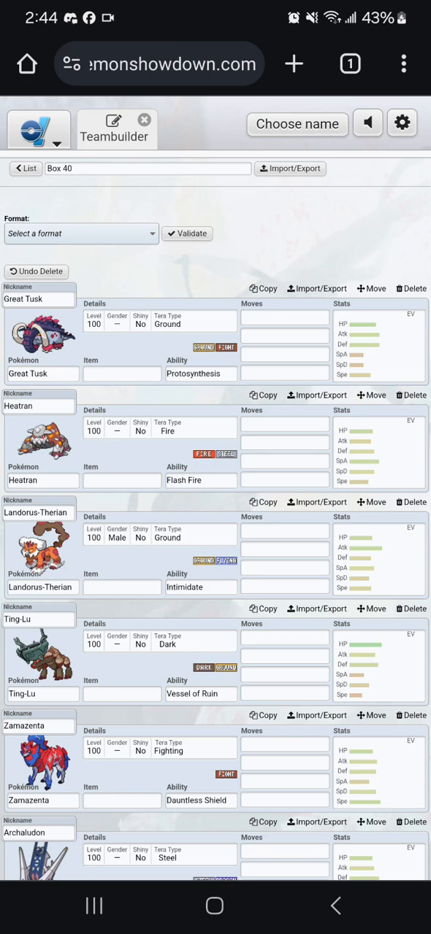
# Remove Great Tusk, Landorus-Therian, Skeledirge, Weezing-Galar and Cresselia, leaving Zamazenta, Archaludon and Suicune
pyautogui.click(415, 289)
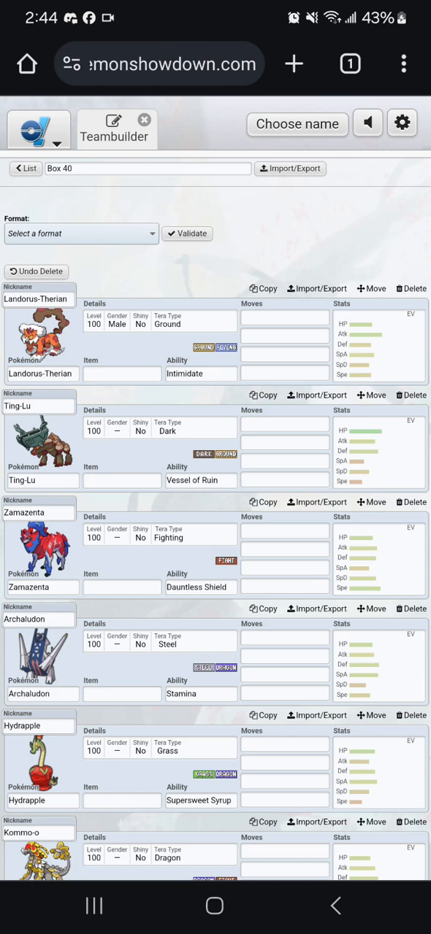
pyautogui.click(409, 287)
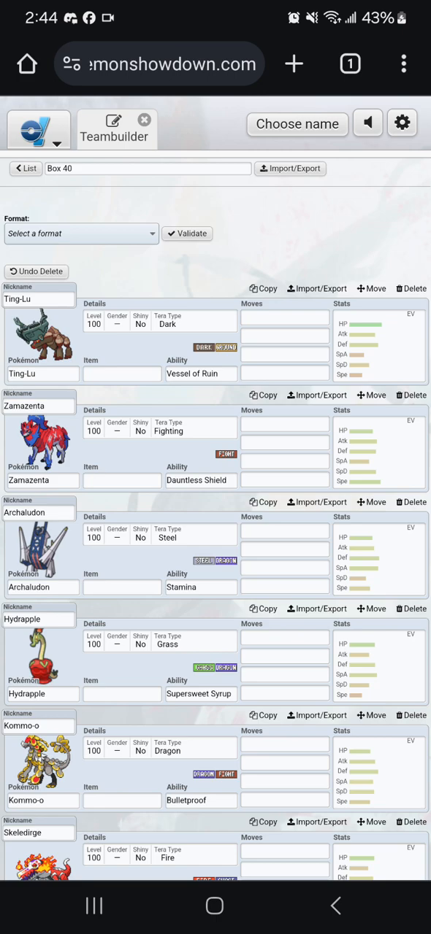
pyautogui.scroll(-3)
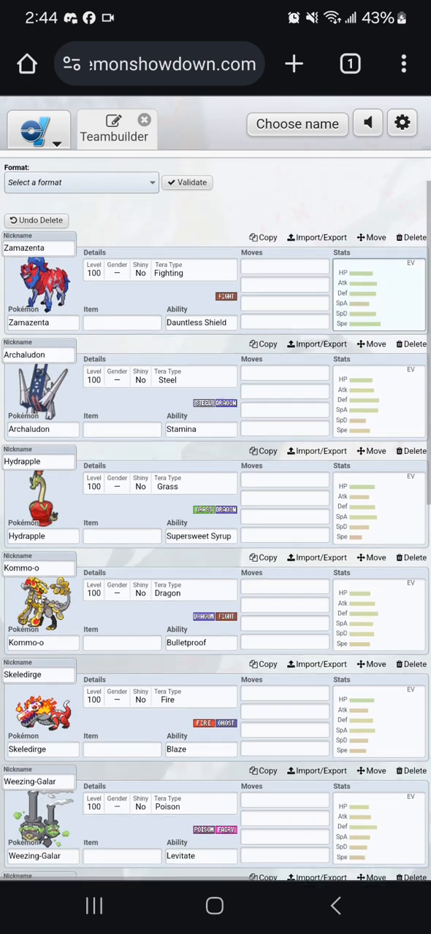
pyautogui.scroll(-3)
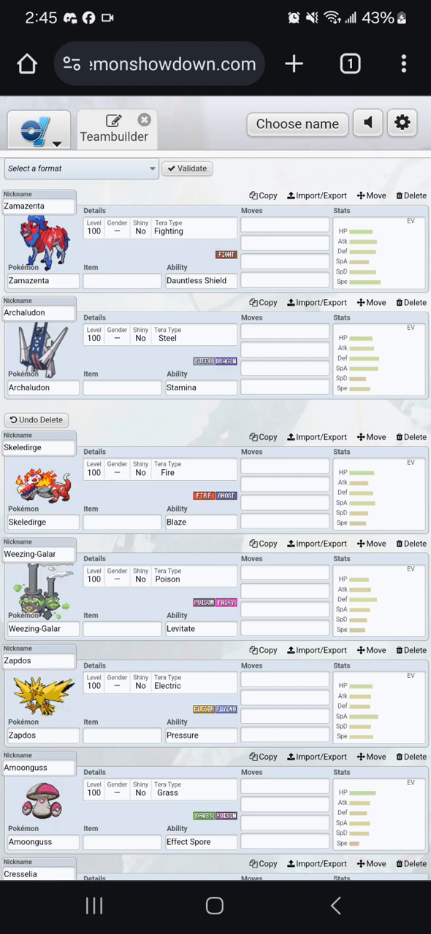
pyautogui.click(410, 438)
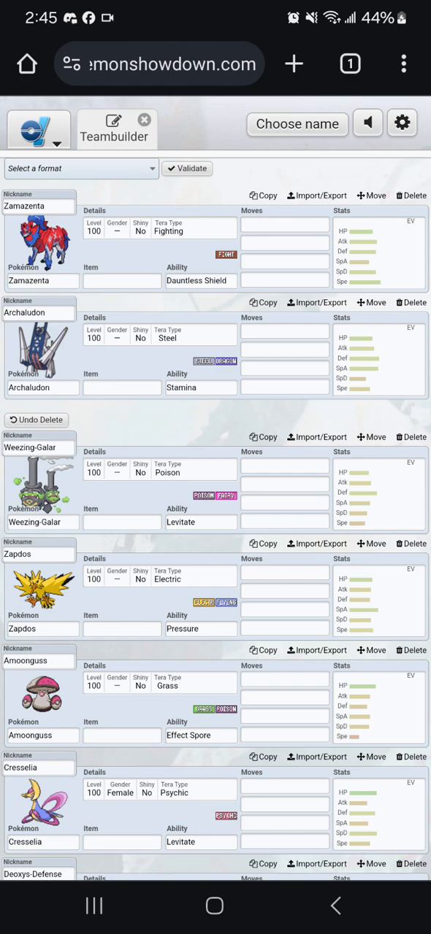
pyautogui.click(408, 436)
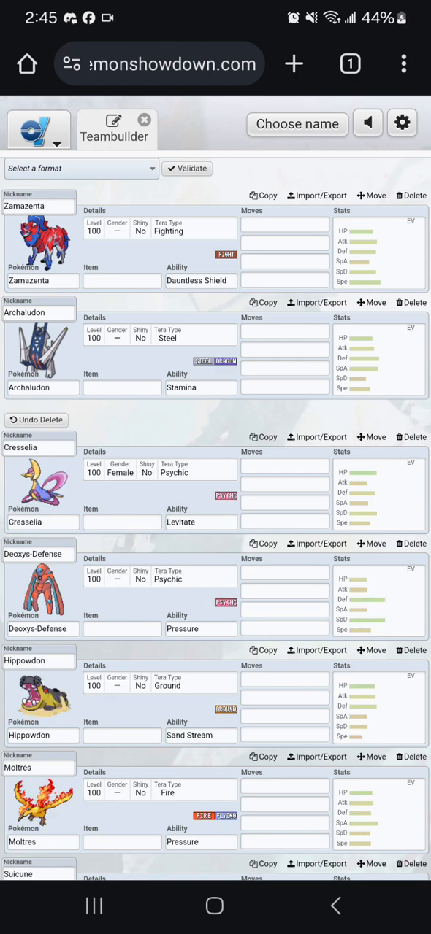
pyautogui.click(408, 438)
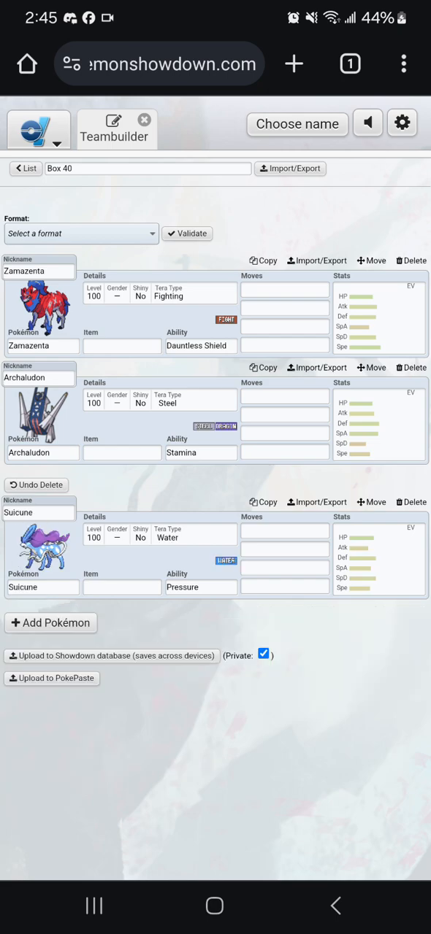
# In Box 41, delete Reuniclus and the Slowbro line, leaving Bronzong and Toxapex
pyautogui.click(400, 502)
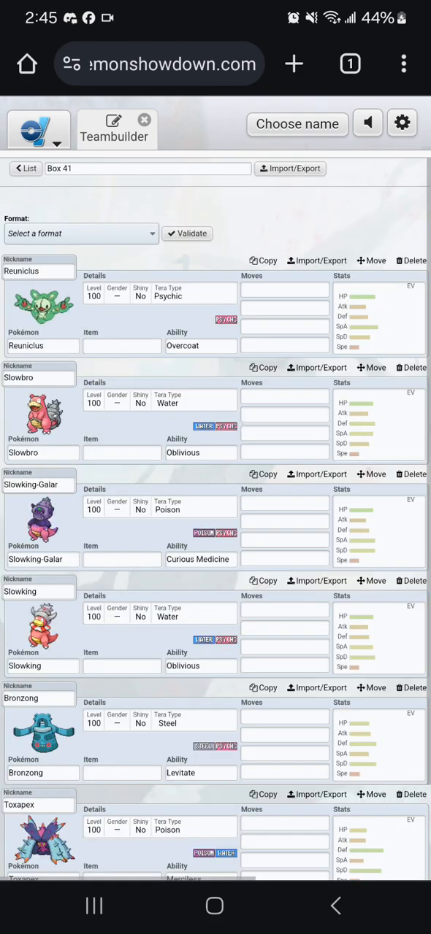
pyautogui.click(409, 260)
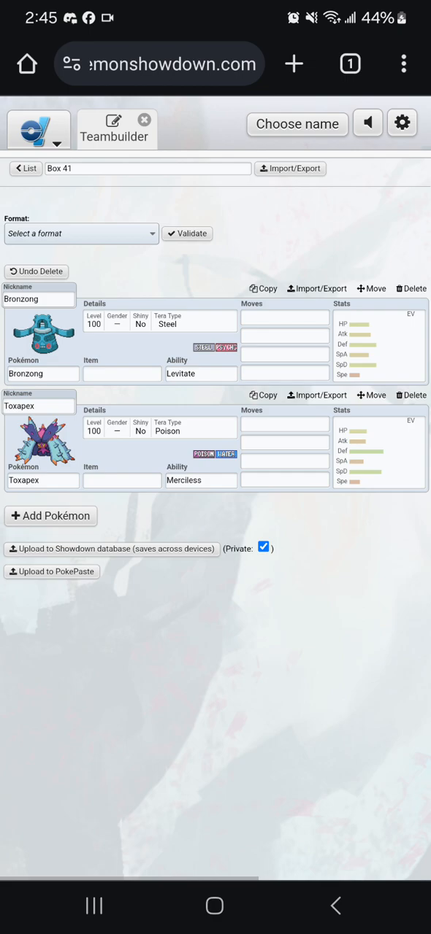
pyautogui.click(414, 289)
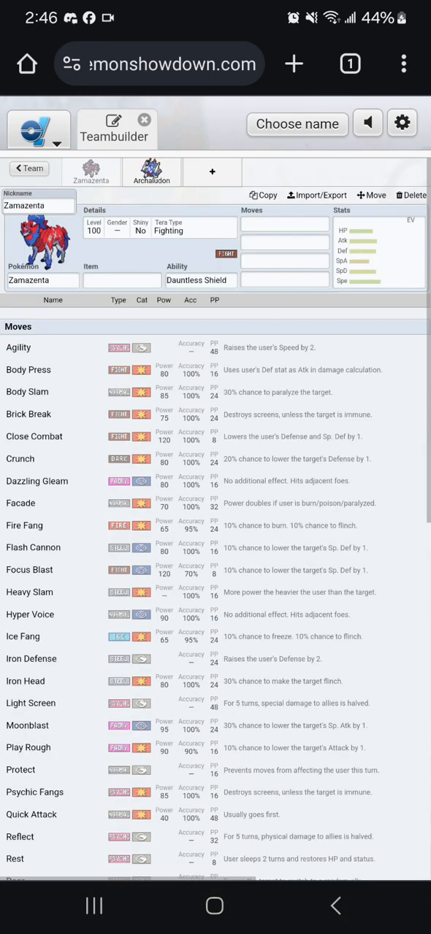
# Scroll through Zamazenta's move list back toward the team list
pyautogui.scroll(-3)
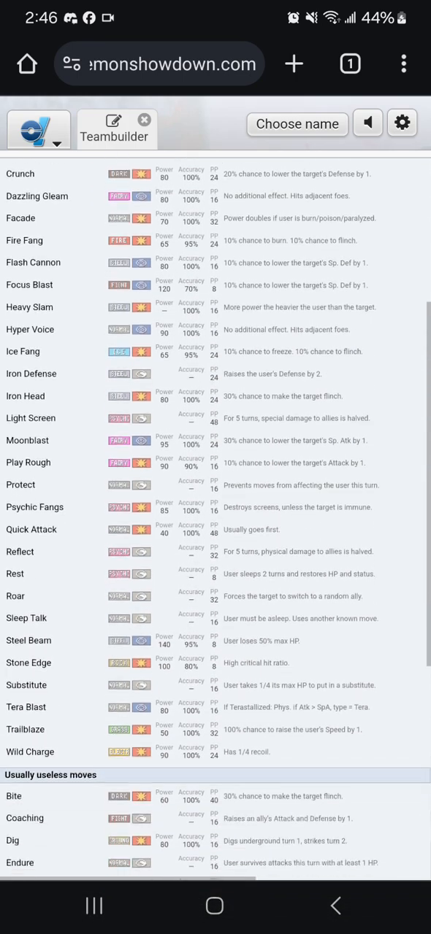
pyautogui.scroll(-3)
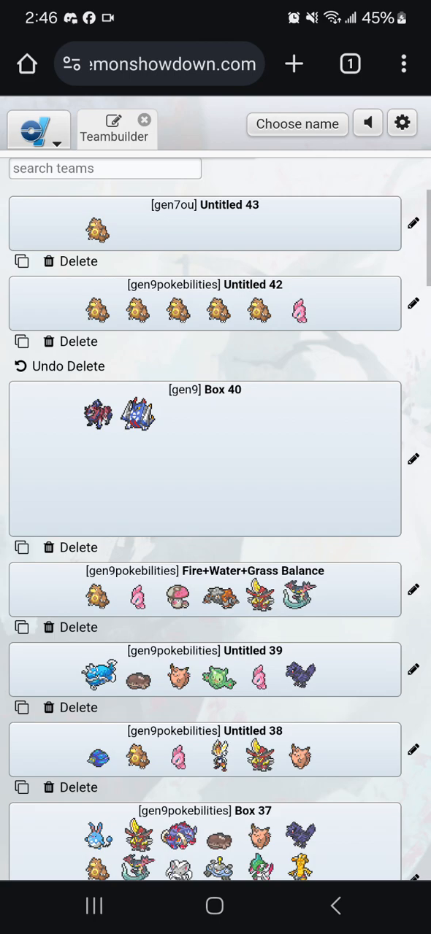
pyautogui.scroll(-3)
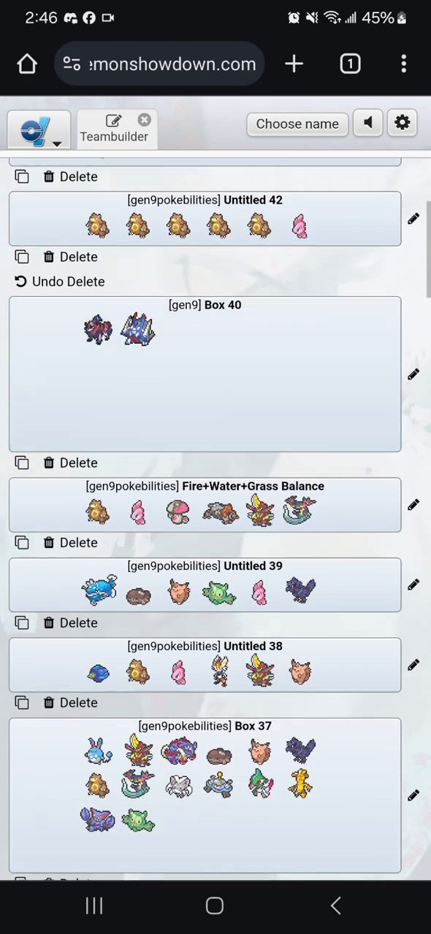
pyautogui.scroll(-3)
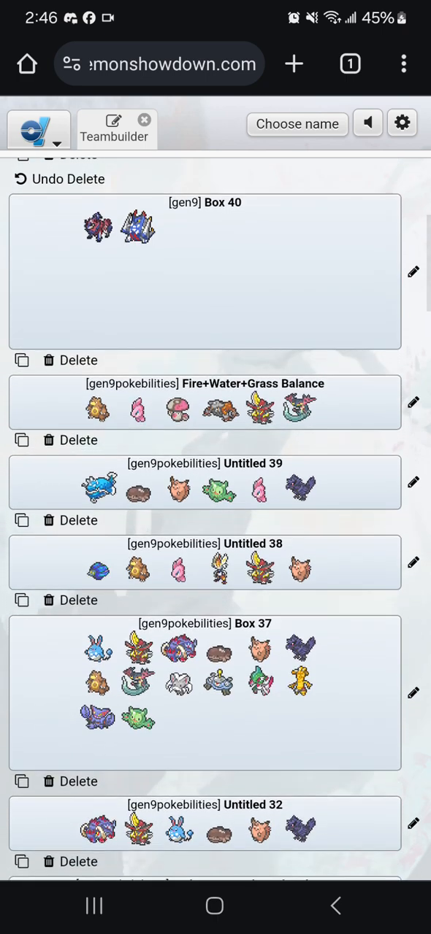
pyautogui.scroll(-3)
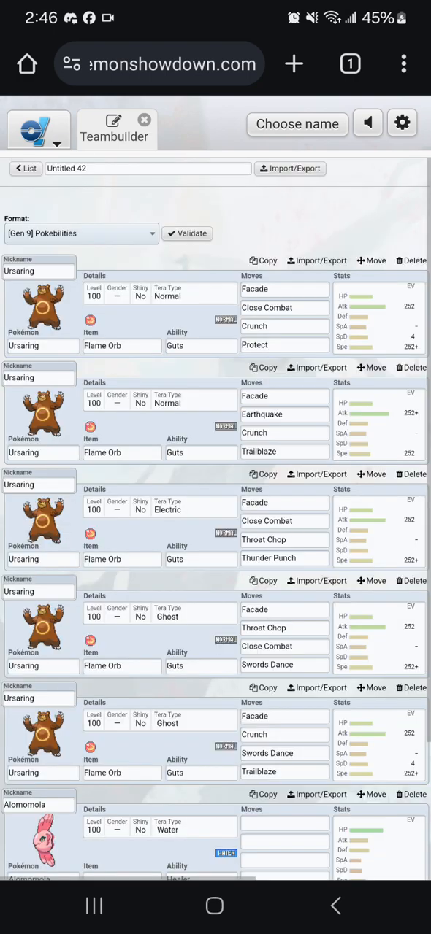
pyautogui.scroll(-3)
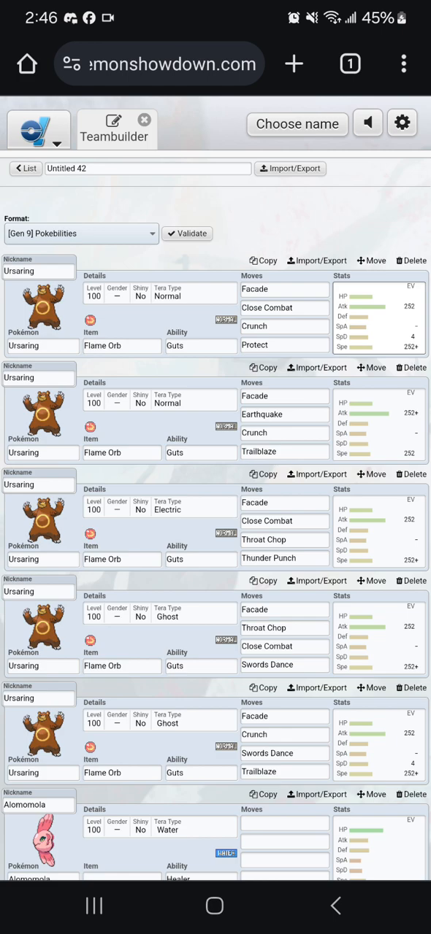
pyautogui.scroll(-3)
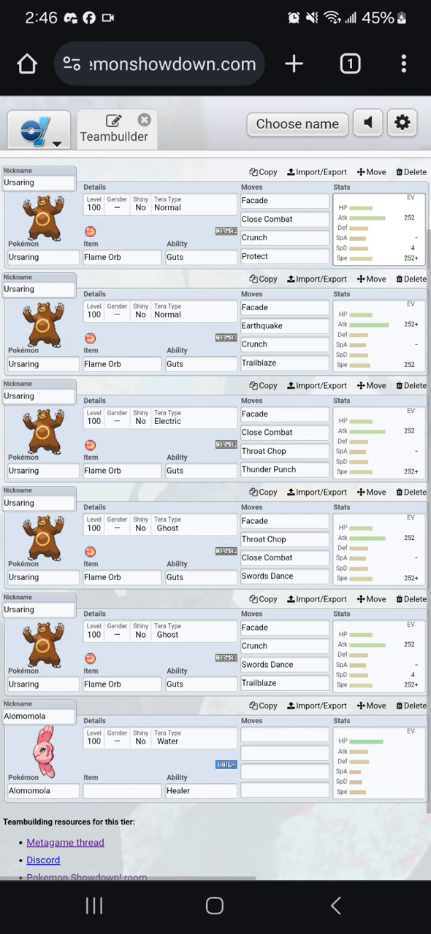
pyautogui.scroll(-3)
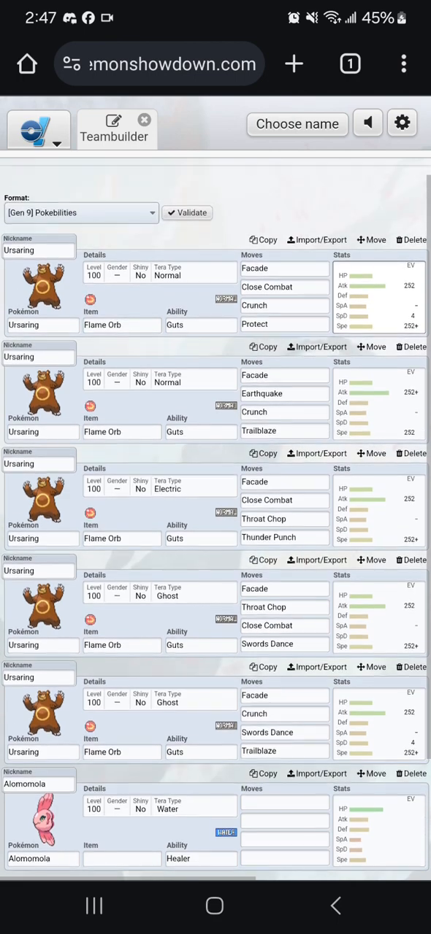
pyautogui.scroll(-3)
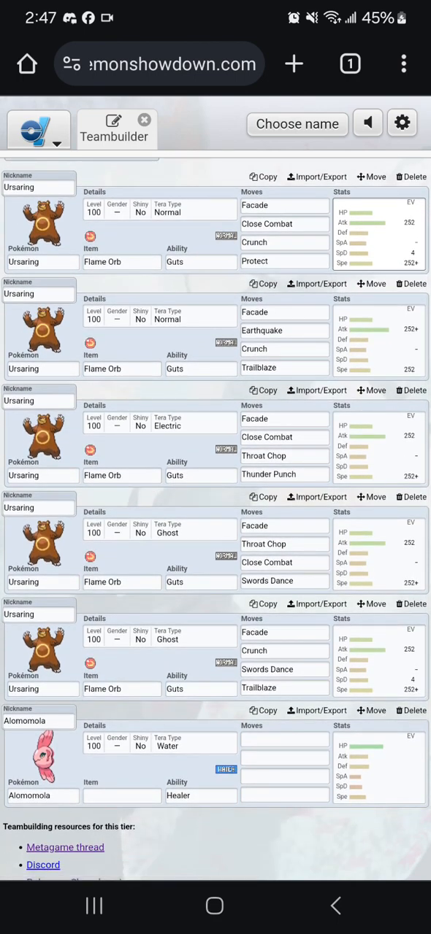
pyautogui.scroll(-3)
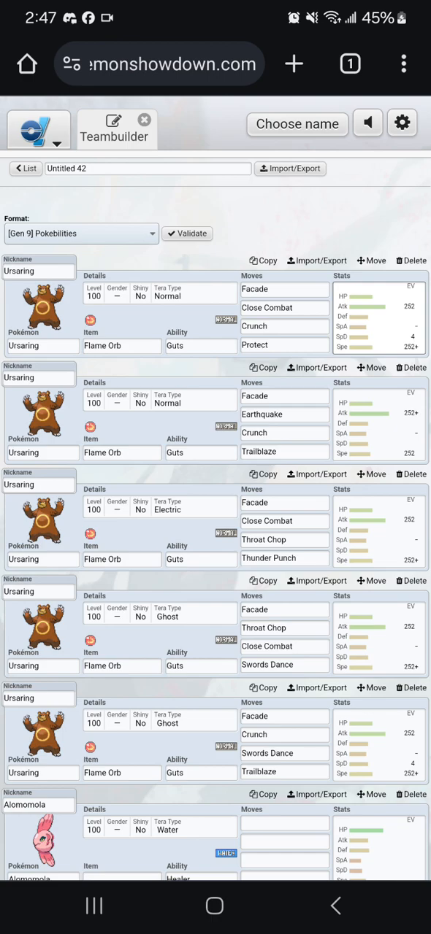
pyautogui.scroll(-3)
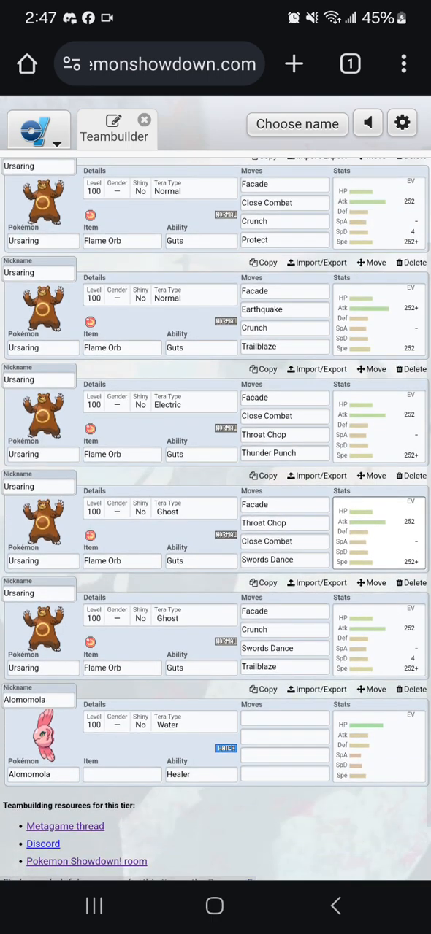
pyautogui.scroll(-3)
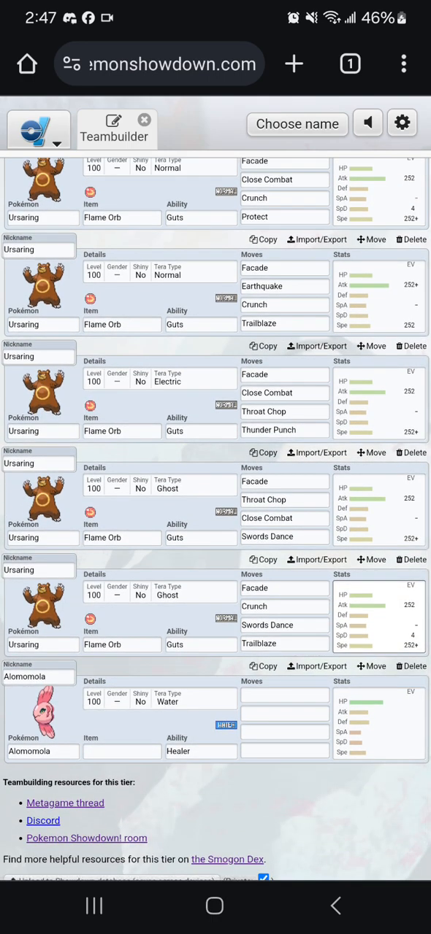
pyautogui.scroll(-3)
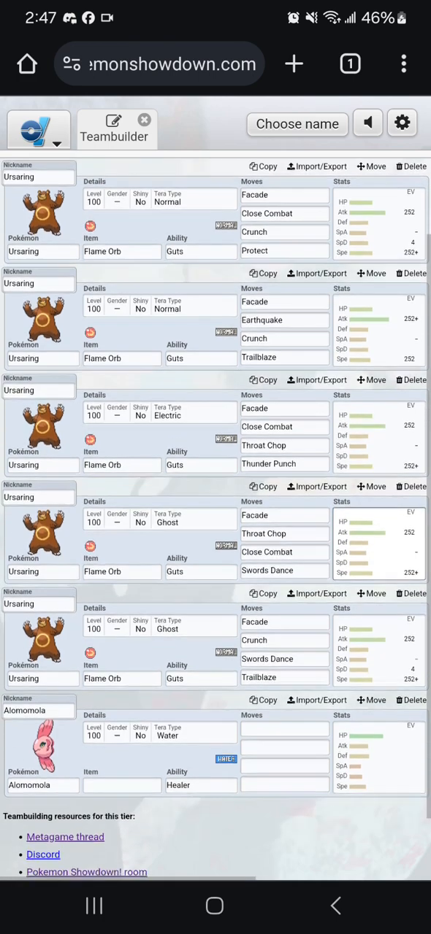
pyautogui.scroll(-3)
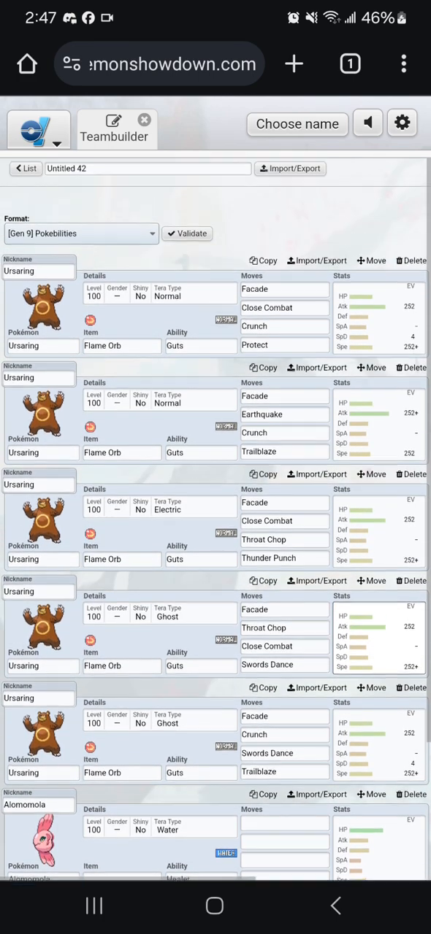
pyautogui.scroll(-3)
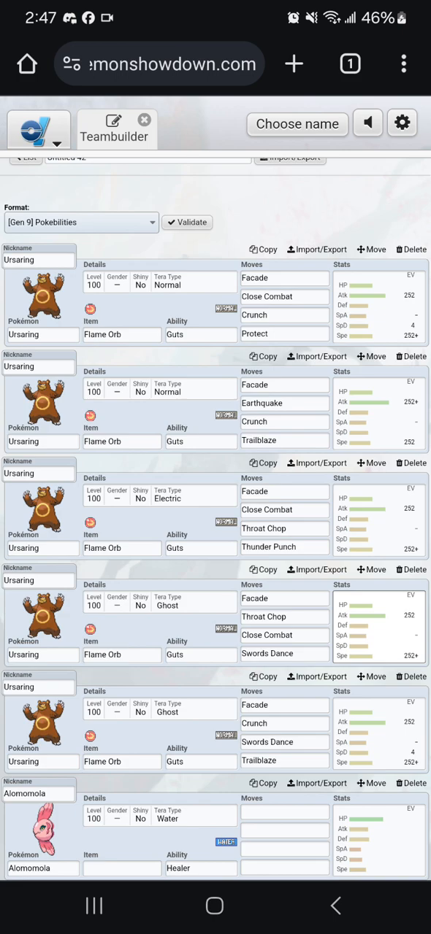
pyautogui.scroll(-3)
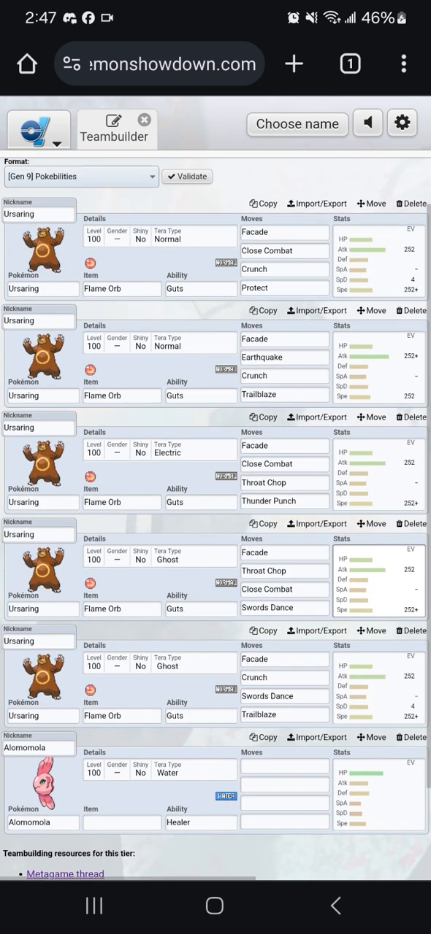
pyautogui.scroll(-3)
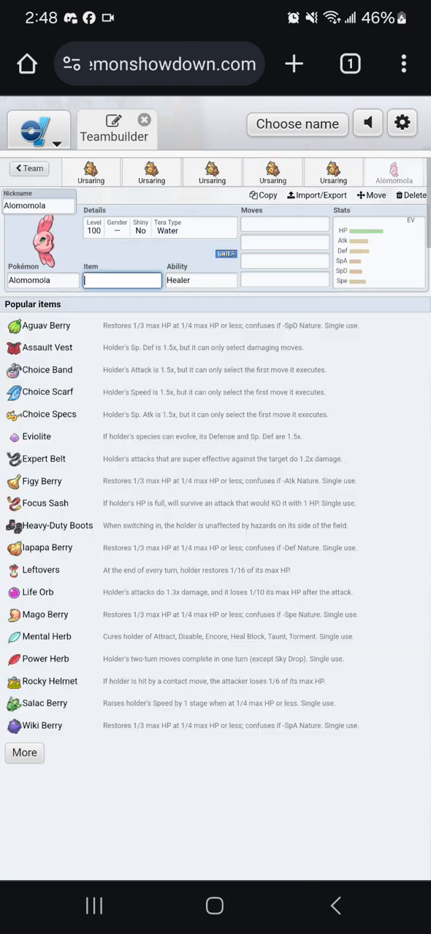
# Give Alomomola Heavy-Duty Boots and the moves Scald, Flip Turn, Protect and Wish
pyautogui.click(121, 280)
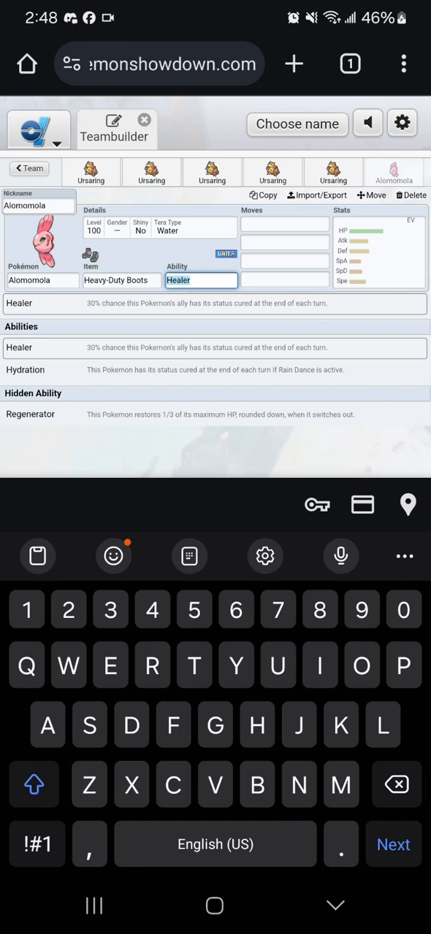
pyautogui.click(283, 225)
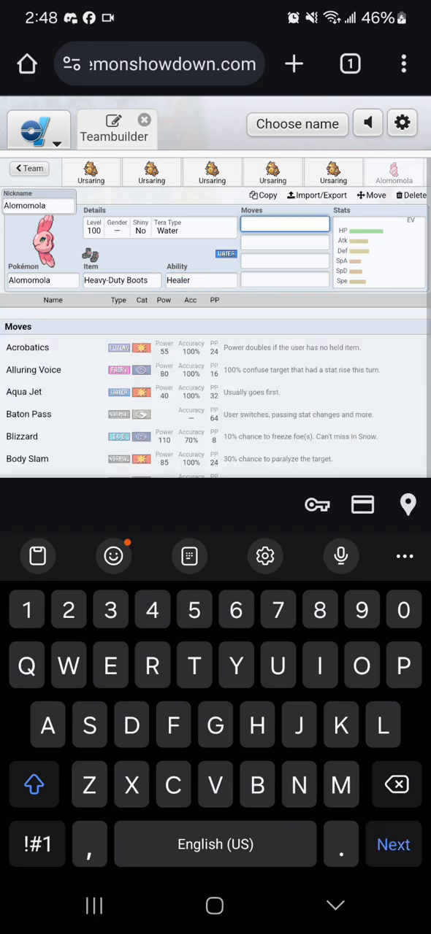
pyautogui.write('Scald')
pyautogui.click(285, 241)
pyautogui.write('Flip Turn')
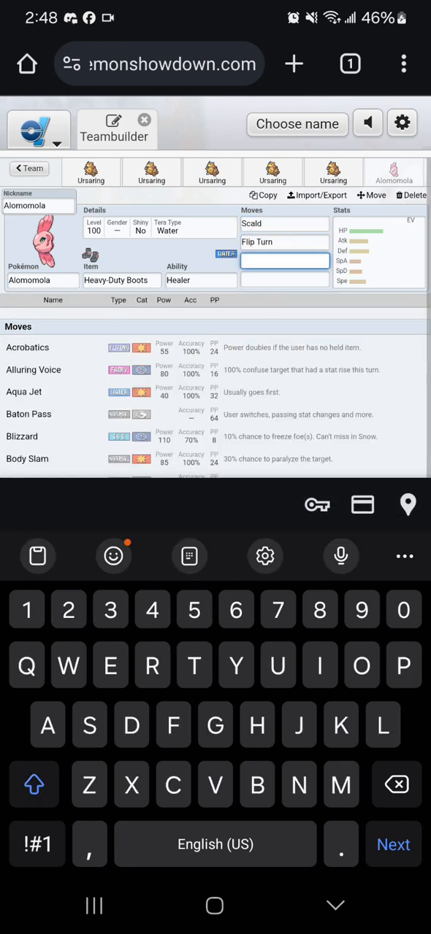
pyautogui.write('Protect')
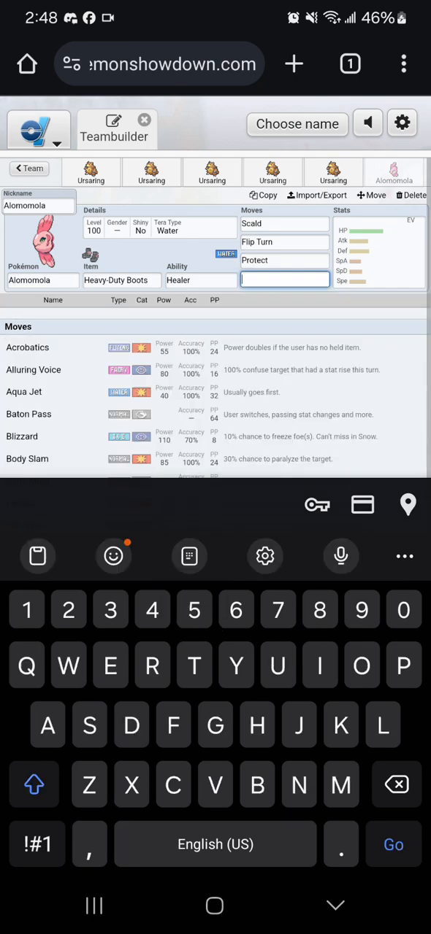
pyautogui.write('Wi')
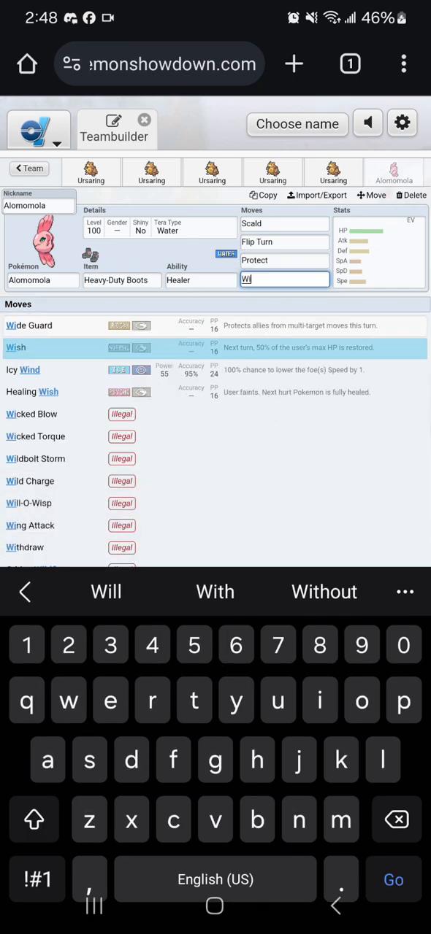
pyautogui.click(16, 348)
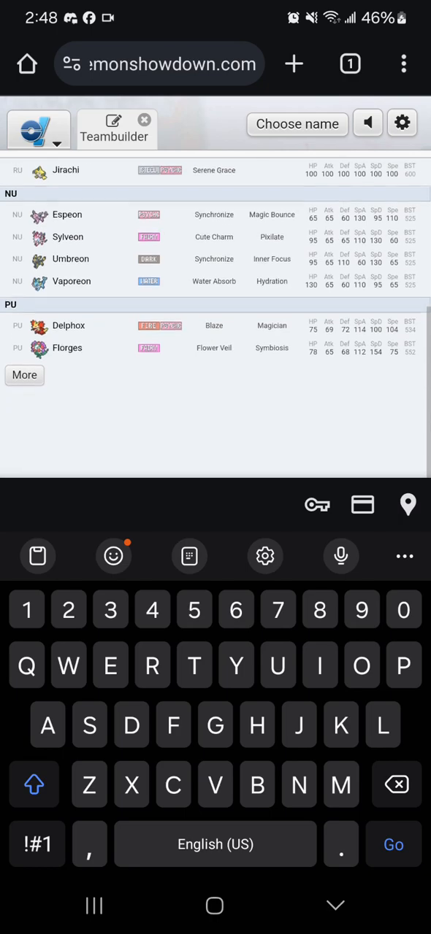
# Scroll the Wish-filtered Pokémon results and pick Alomomola, bringing up its move list
pyautogui.scroll(-3)
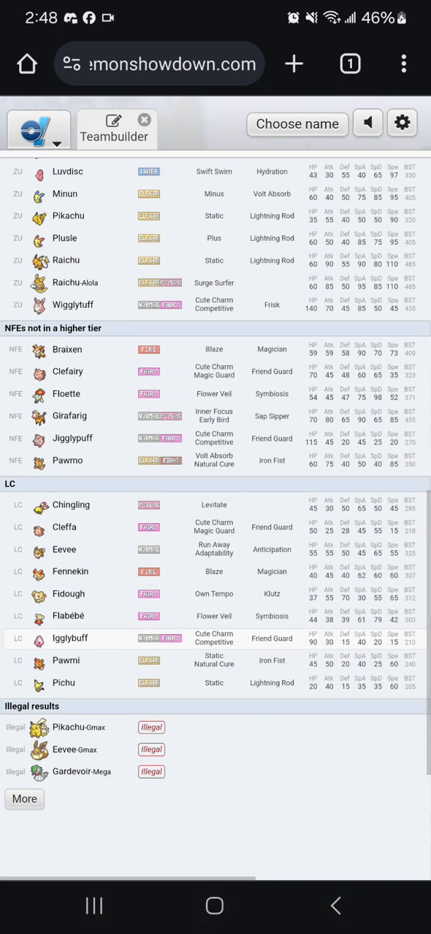
pyautogui.scroll(-3)
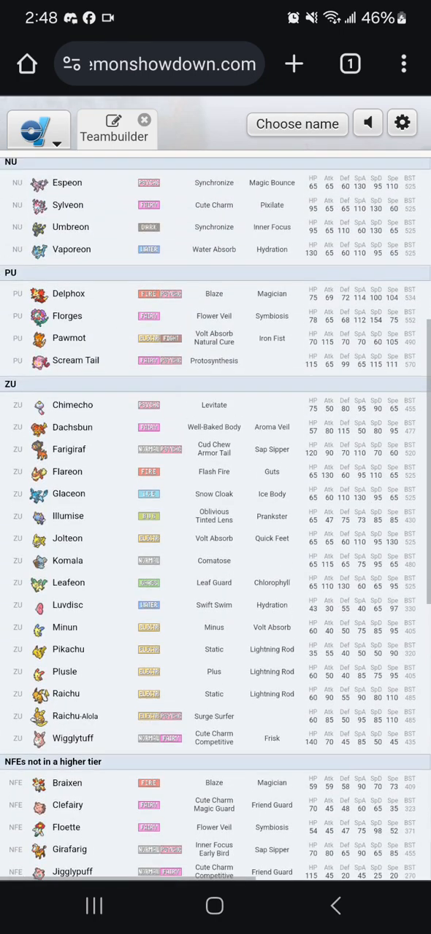
pyautogui.scroll(-3)
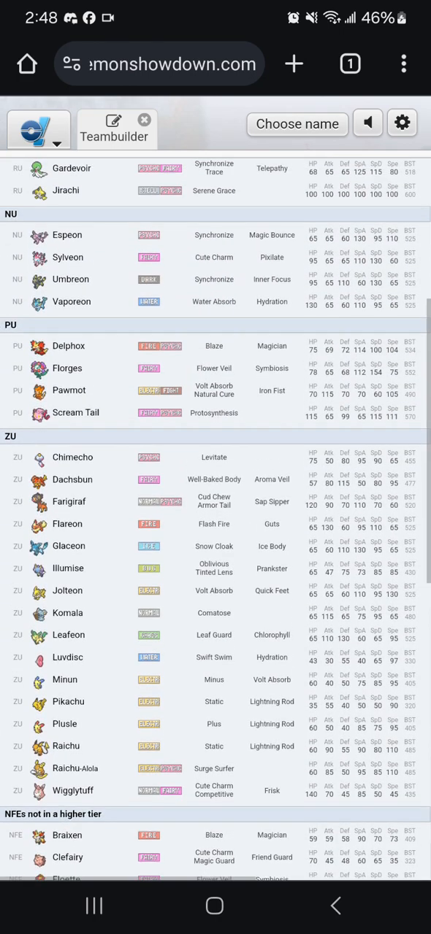
pyautogui.scroll(-3)
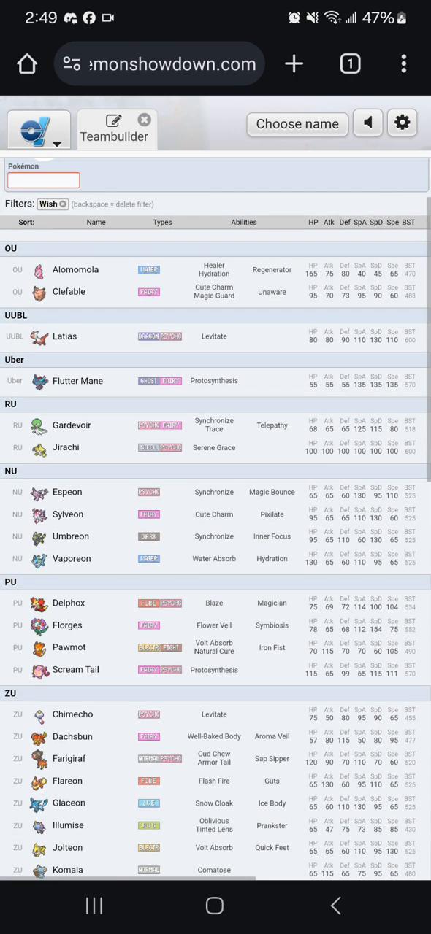
pyautogui.scroll(-3)
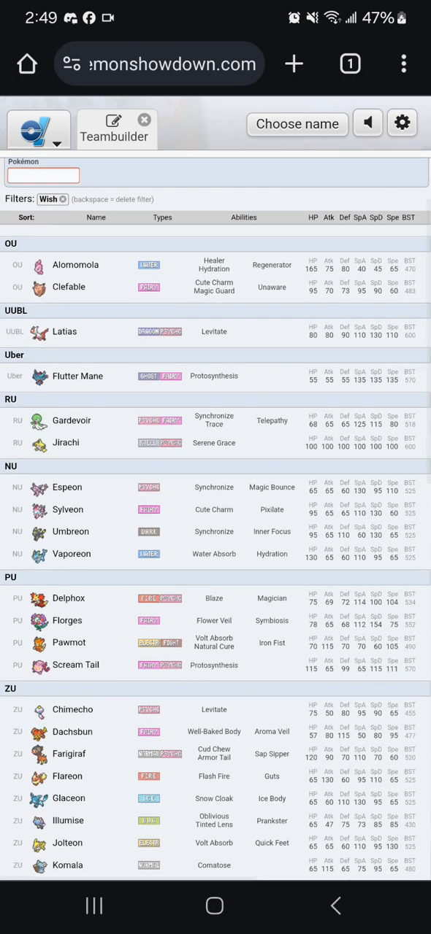
pyautogui.scroll(-3)
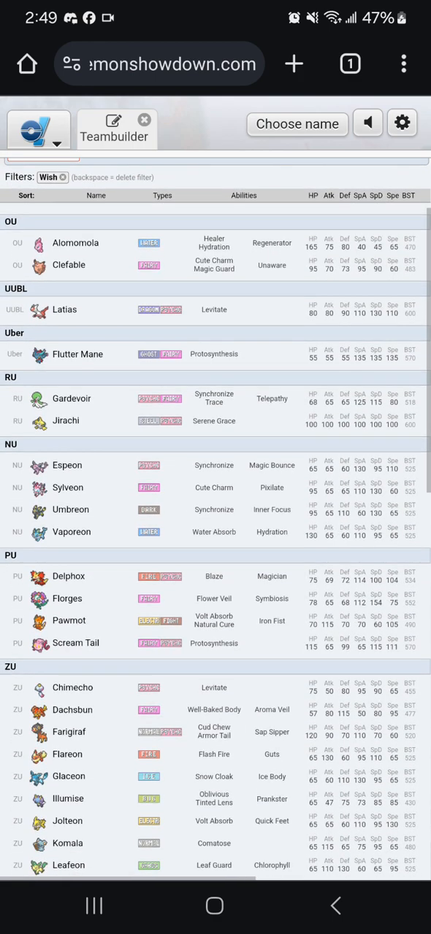
pyautogui.scroll(-3)
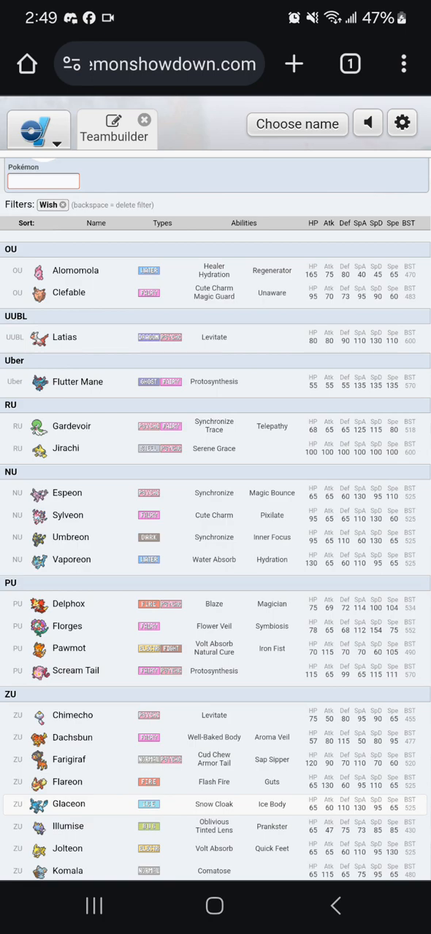
pyautogui.click(29, 169)
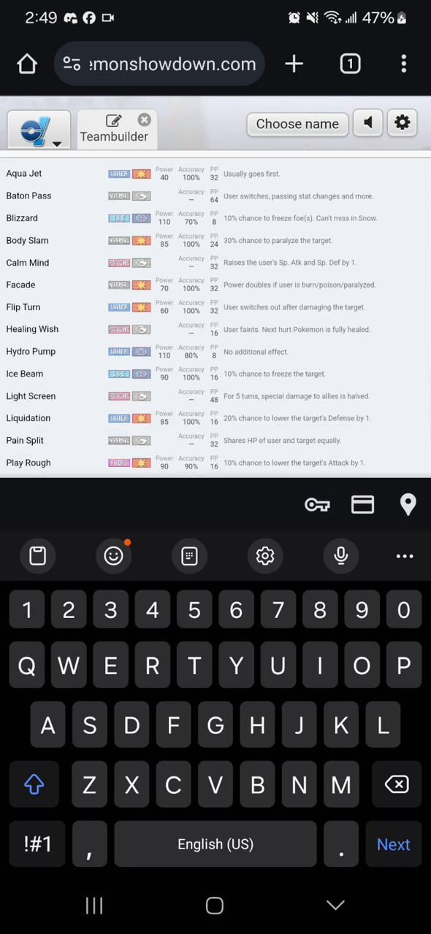
# Return from the team to the Teambuilder's list of saved teams and boxes
pyautogui.scroll(-3)
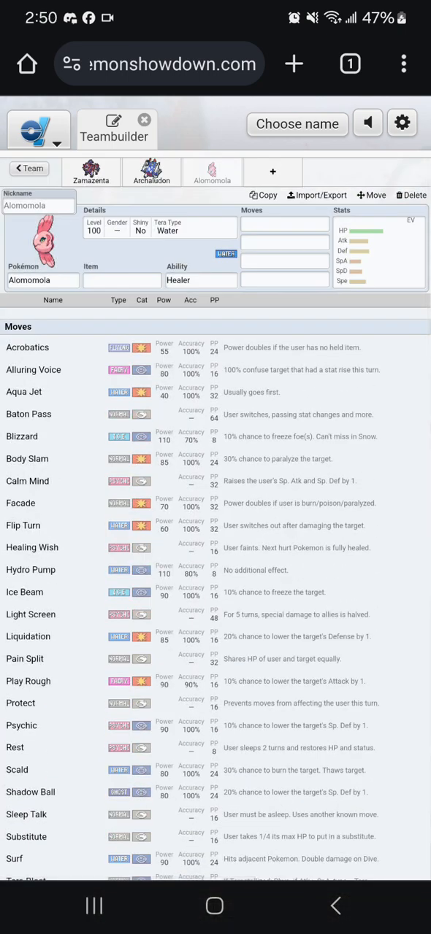
pyautogui.click(410, 195)
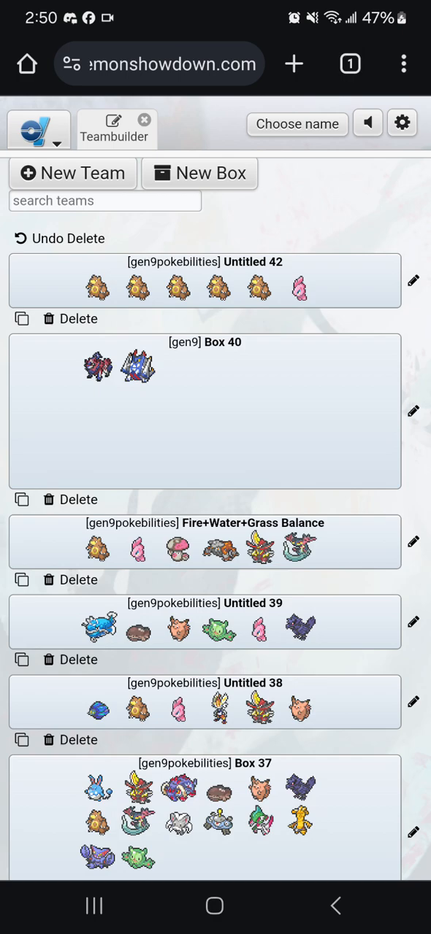
# Scroll through the Untitled 42 team reviewing the five Ursaring sets and Alomomola
pyautogui.scroll(-3)
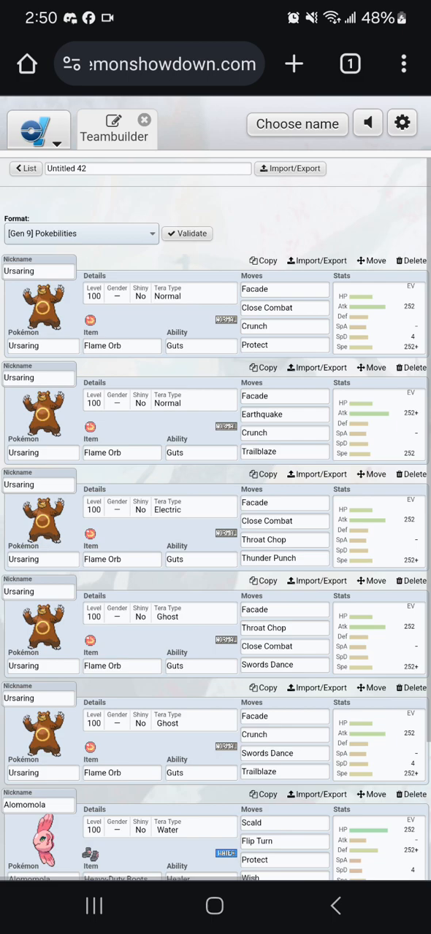
pyautogui.scroll(-3)
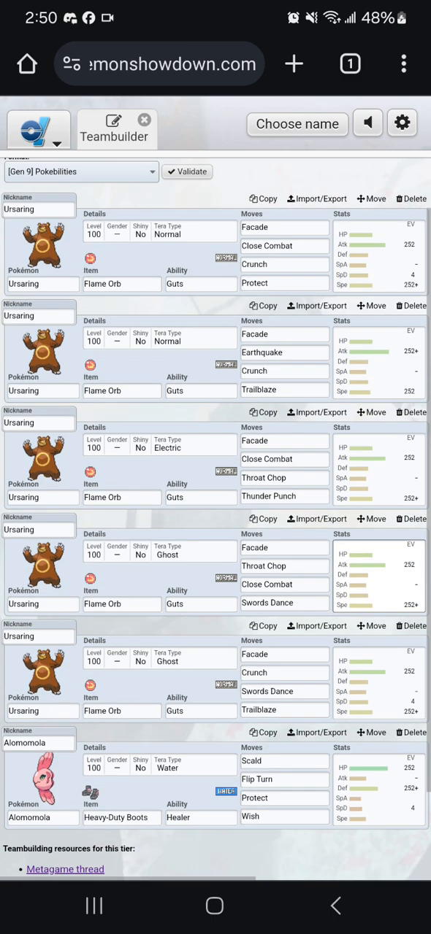
pyautogui.scroll(-3)
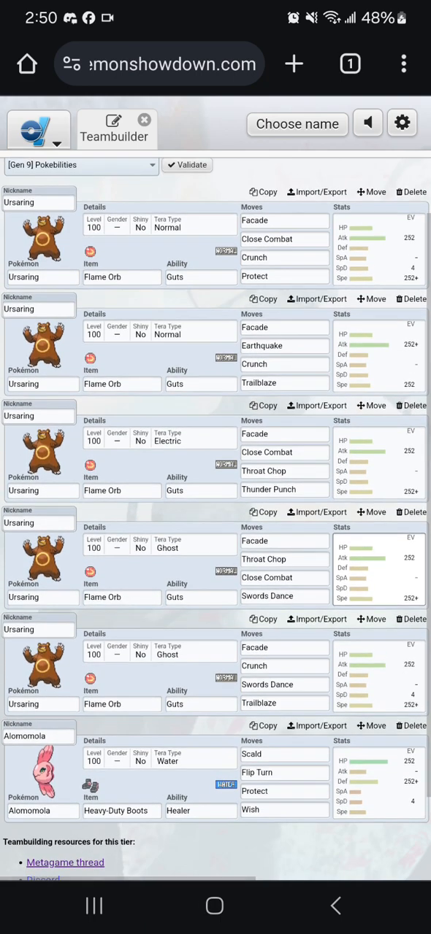
pyautogui.scroll(-3)
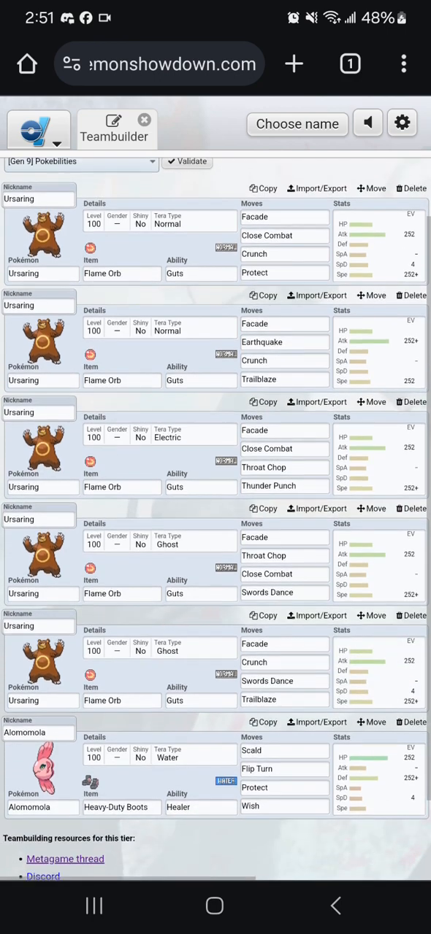
pyautogui.scroll(-3)
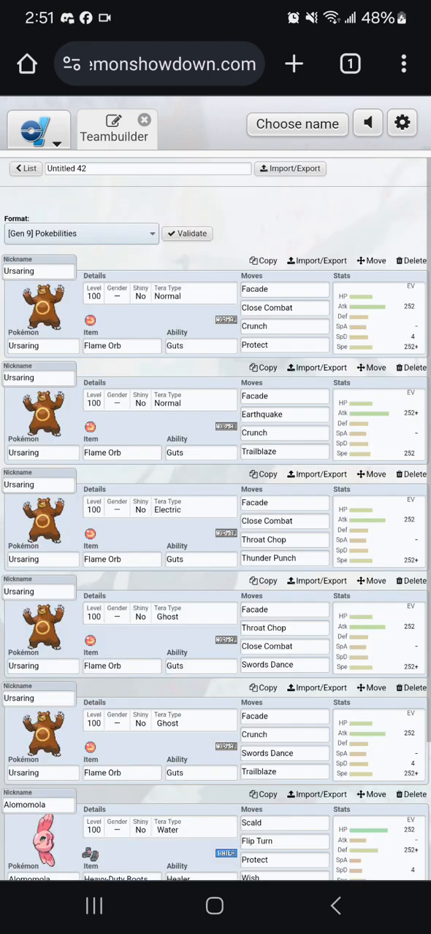
pyautogui.scroll(-3)
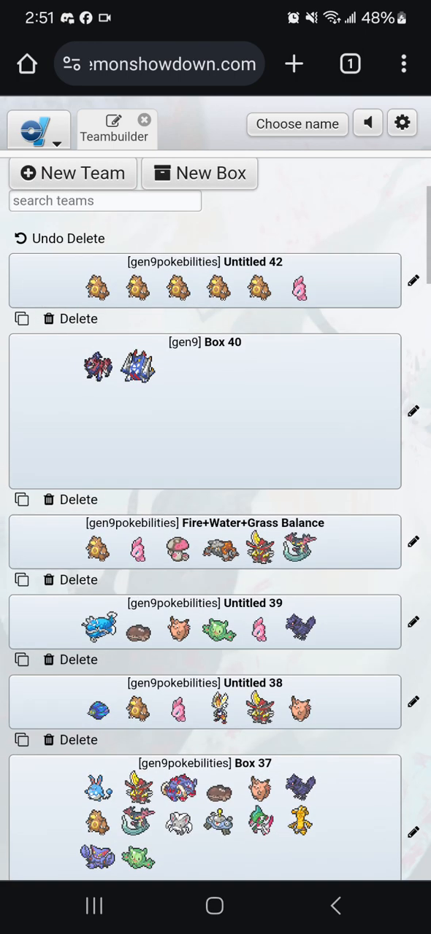
# Scroll down through the saved teams toward the Untitled 42 team
pyautogui.scroll(-3)
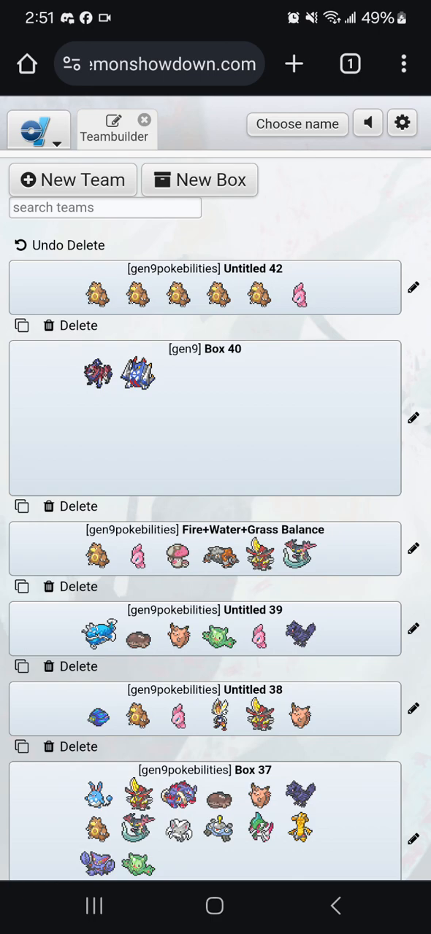
pyautogui.scroll(-3)
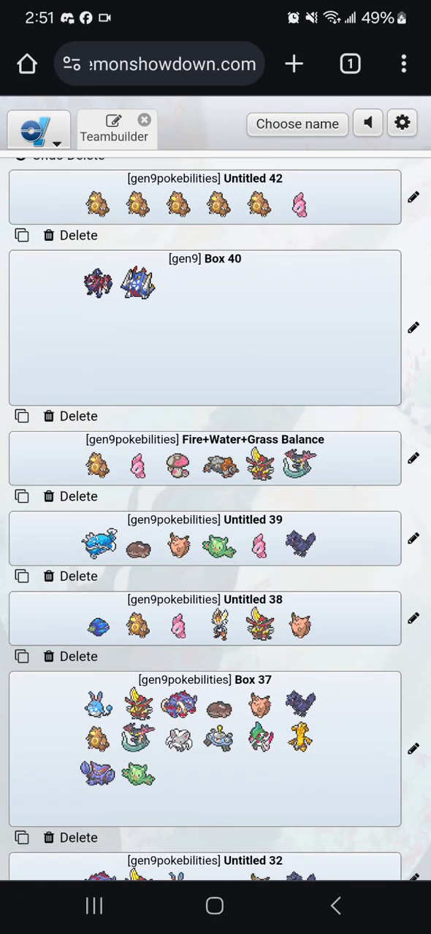
pyautogui.scroll(-3)
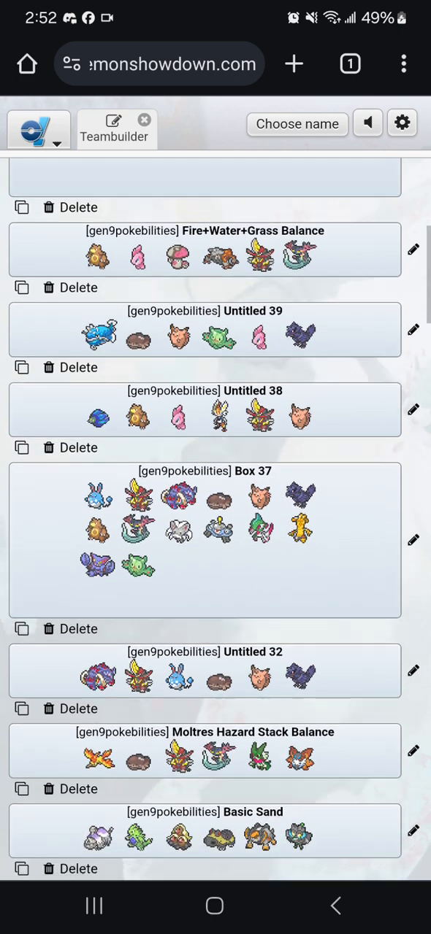
pyautogui.scroll(-3)
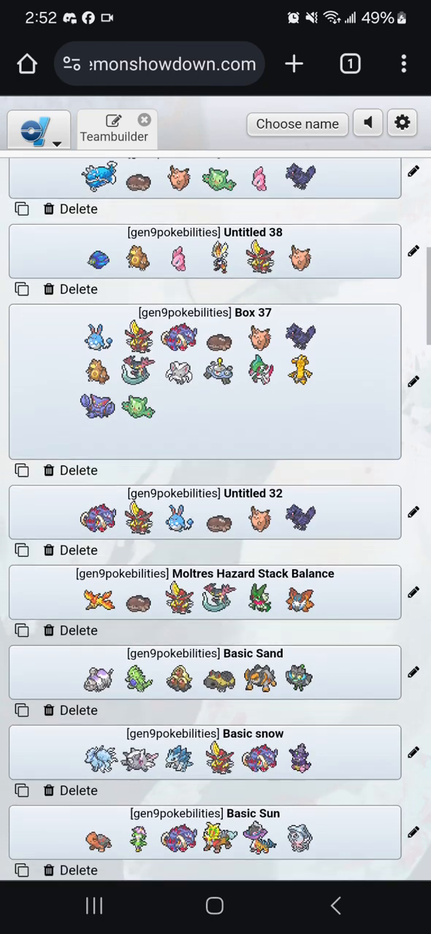
pyautogui.scroll(-3)
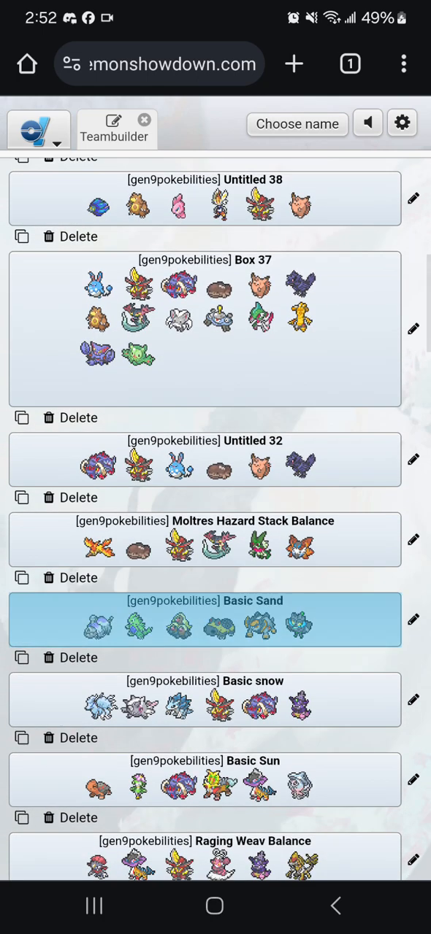
pyautogui.scroll(-3)
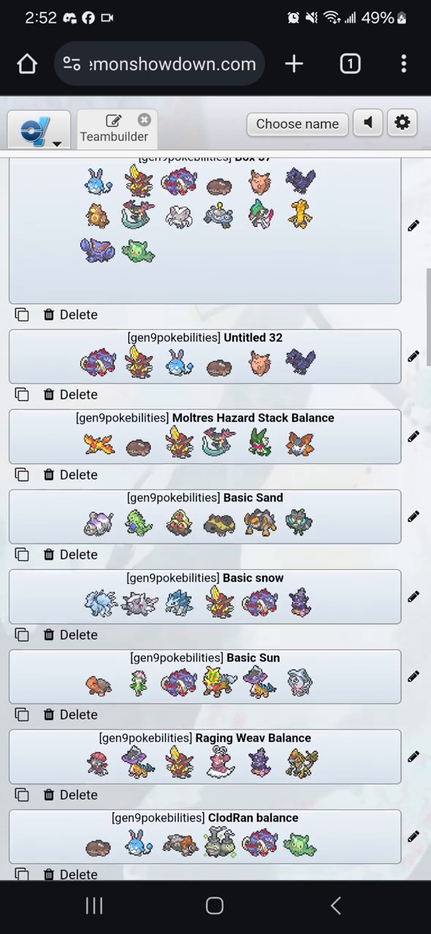
pyautogui.scroll(-3)
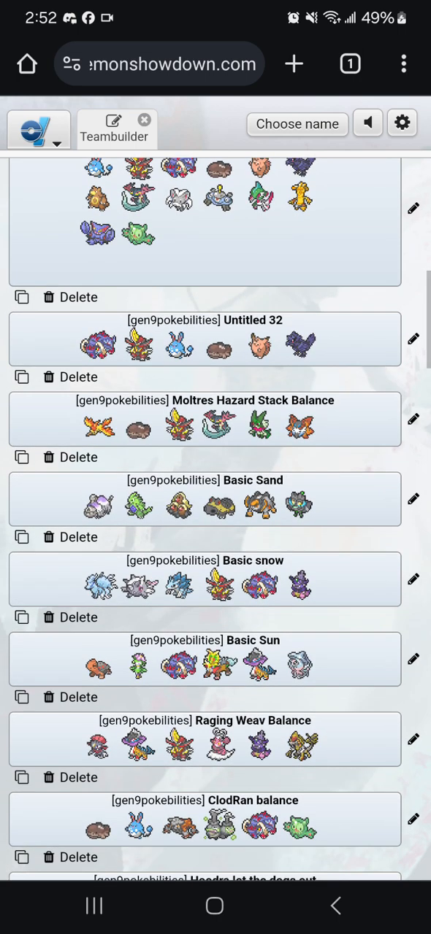
pyautogui.scroll(-3)
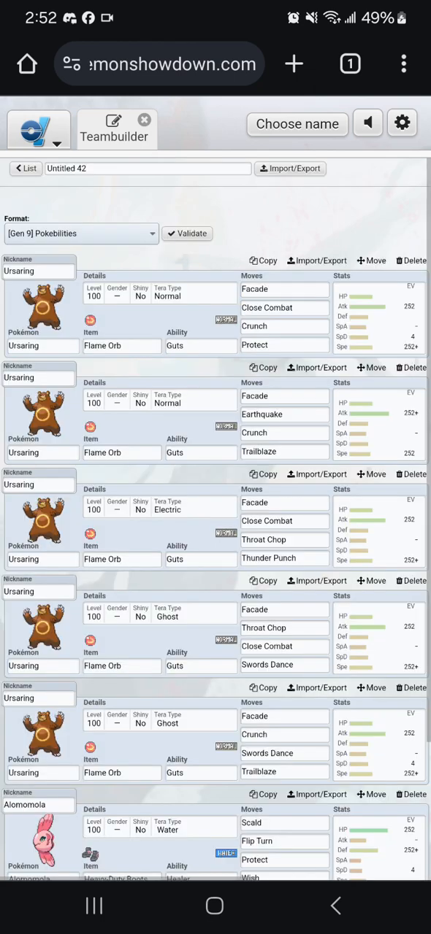
# Scroll the team view while Box 40 holds Archaludon and an empty new slot
pyautogui.scroll(-3)
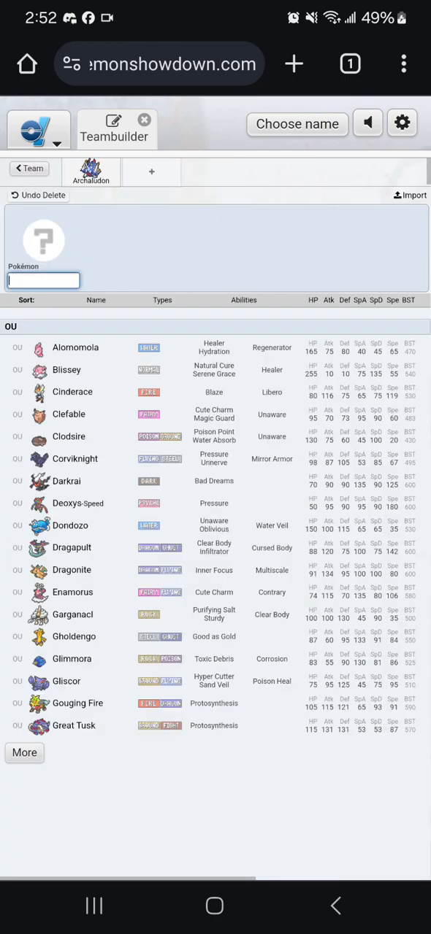
# Add Clefable and Kingambit (searched as 'King') to Box 40 alongside Archaludon
pyautogui.click(44, 280)
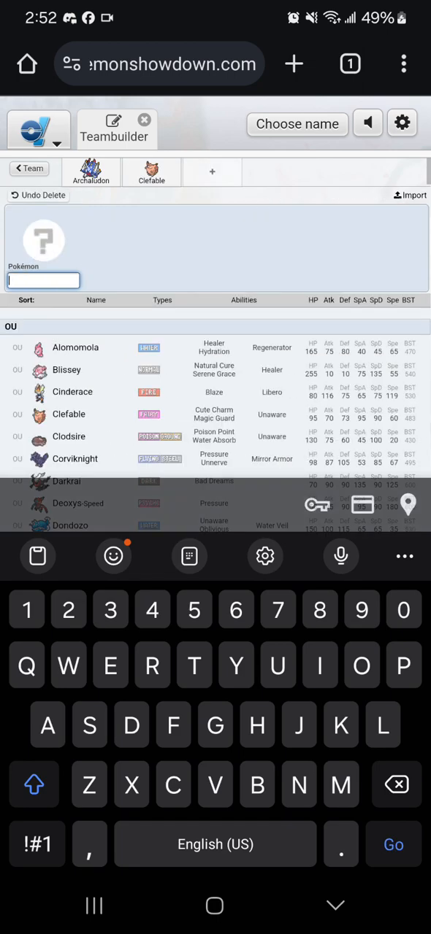
pyautogui.write('King')
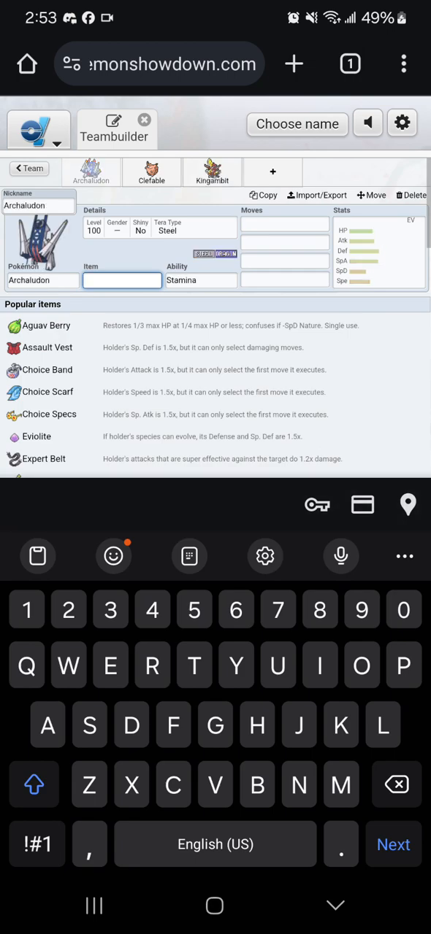
pyautogui.click(152, 172)
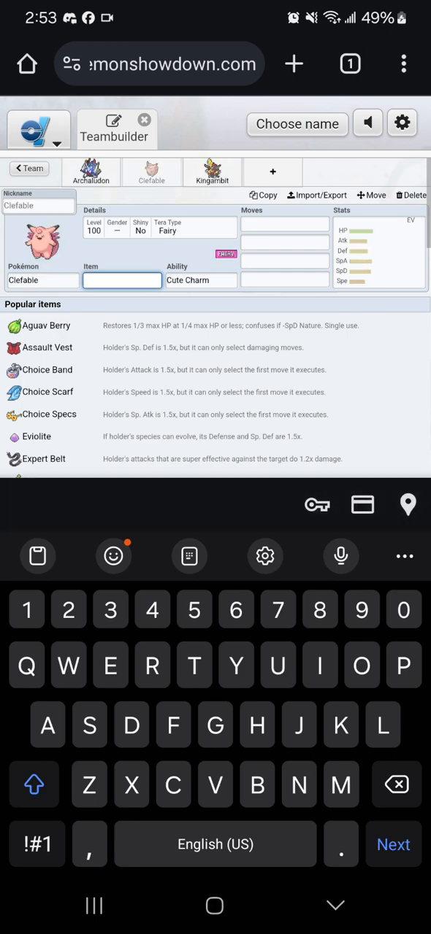
pyautogui.click(90, 172)
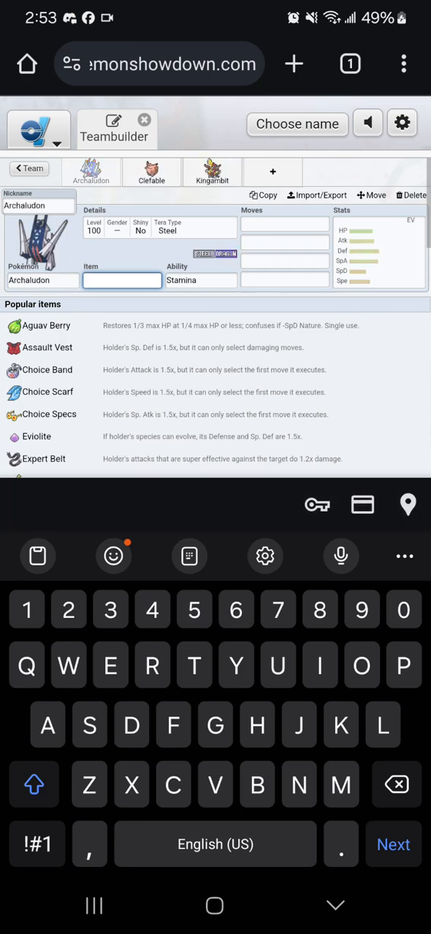
pyautogui.click(211, 173)
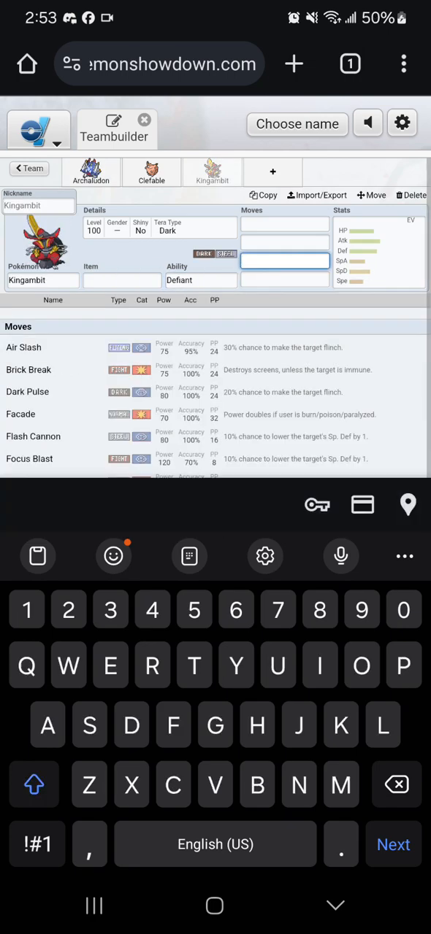
# Scroll down to view the full box of Archaludon, Clefable and Kingambit
pyautogui.scroll(-3)
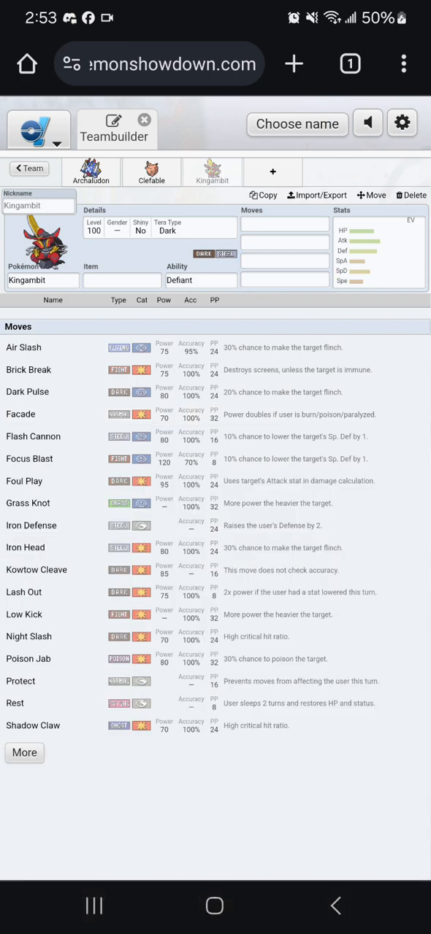
pyautogui.scroll(-3)
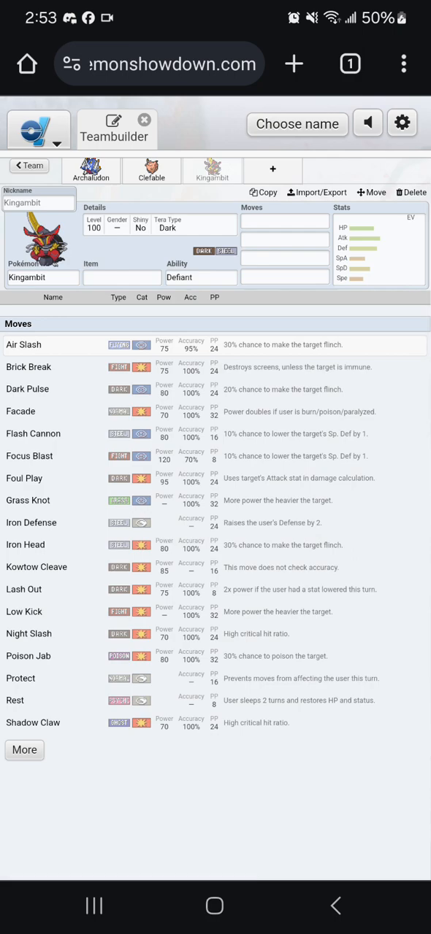
pyautogui.scroll(-3)
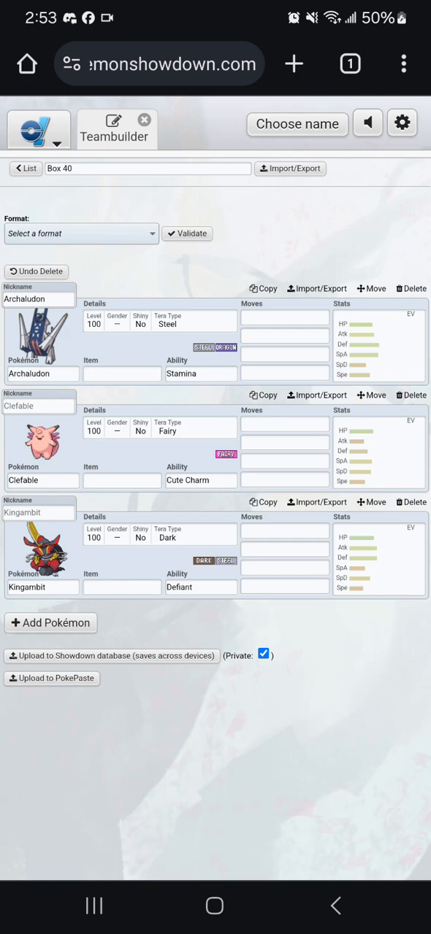
# Return to the list of all teams and scroll to check the remaining teams after Box 40's removal
pyautogui.click(26, 170)
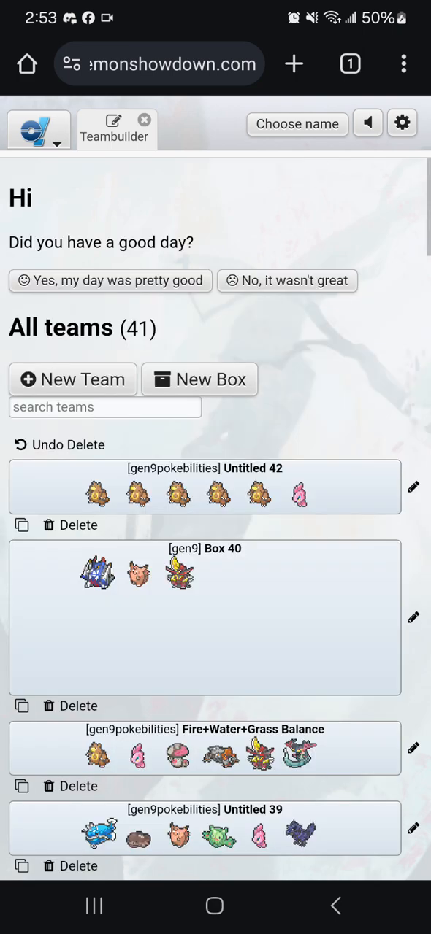
pyautogui.scroll(-3)
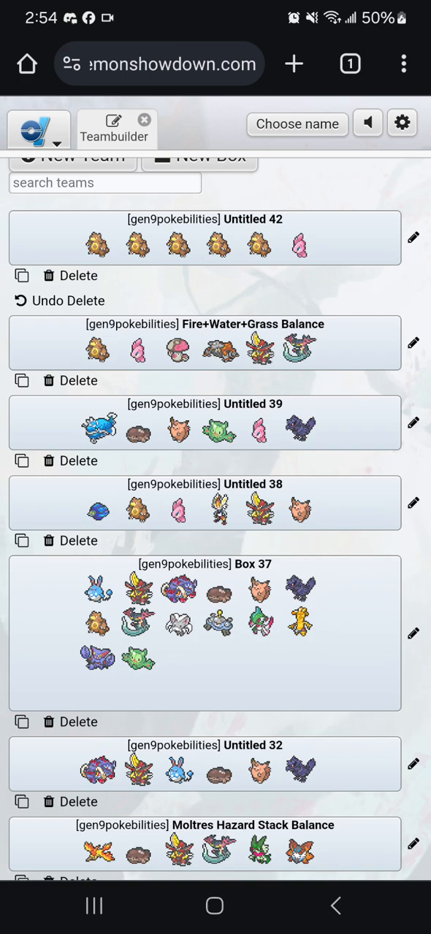
pyautogui.scroll(-3)
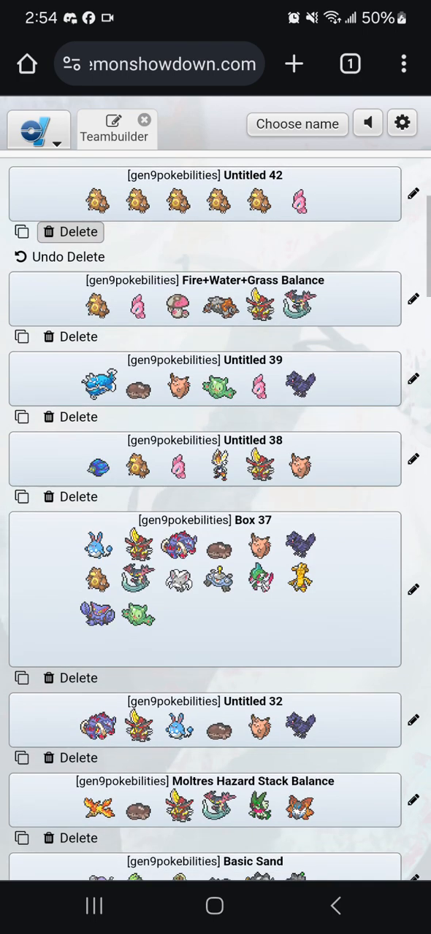